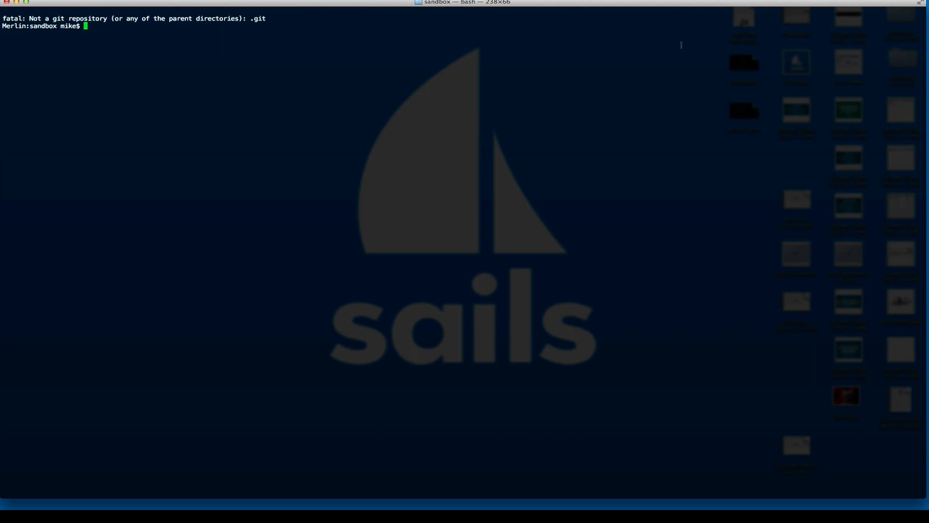
# Scaffold a new Sails project 'demo', cd into it and list its files.
pyautogui.write('sail')
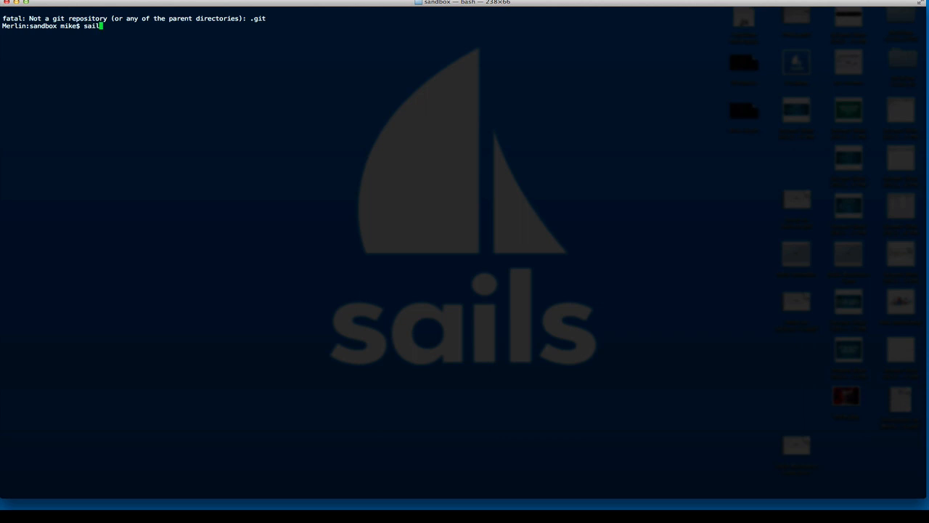
pyautogui.write('s demo')
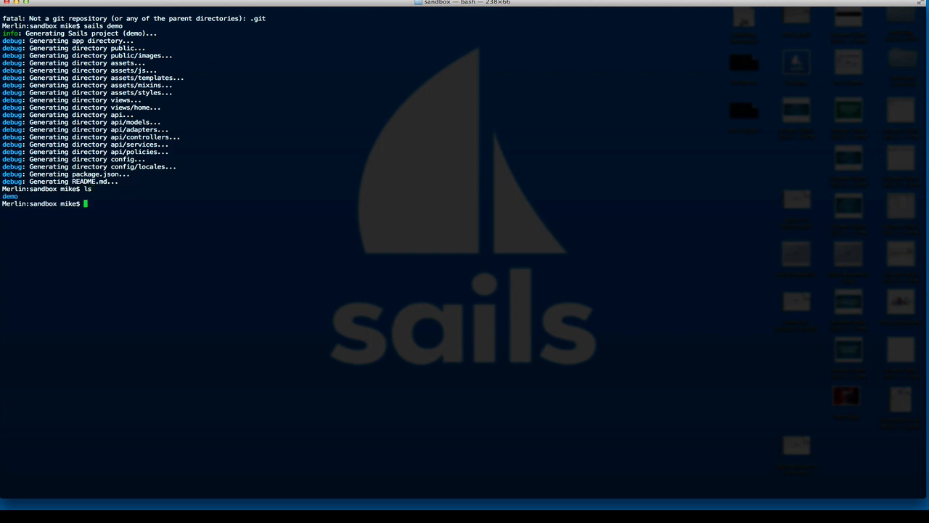
pyautogui.write('cd demo/')
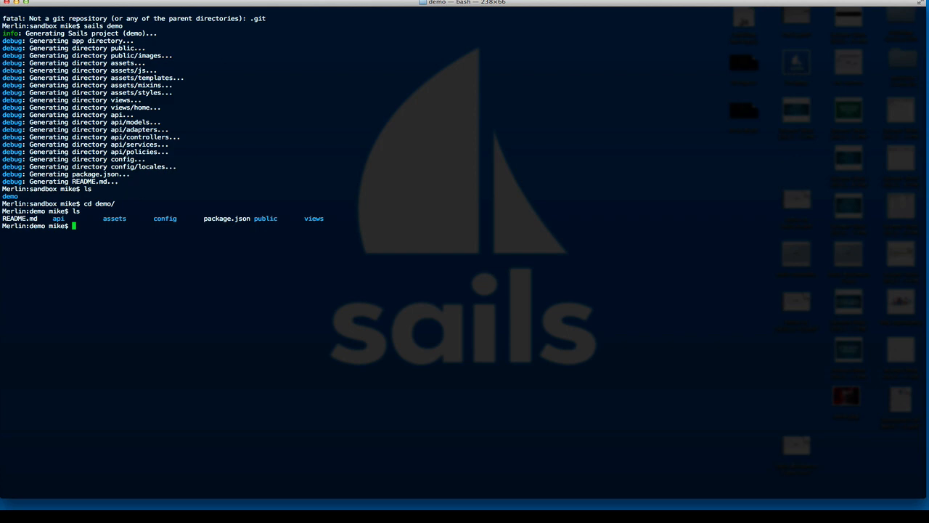
pyautogui.write('sails l')
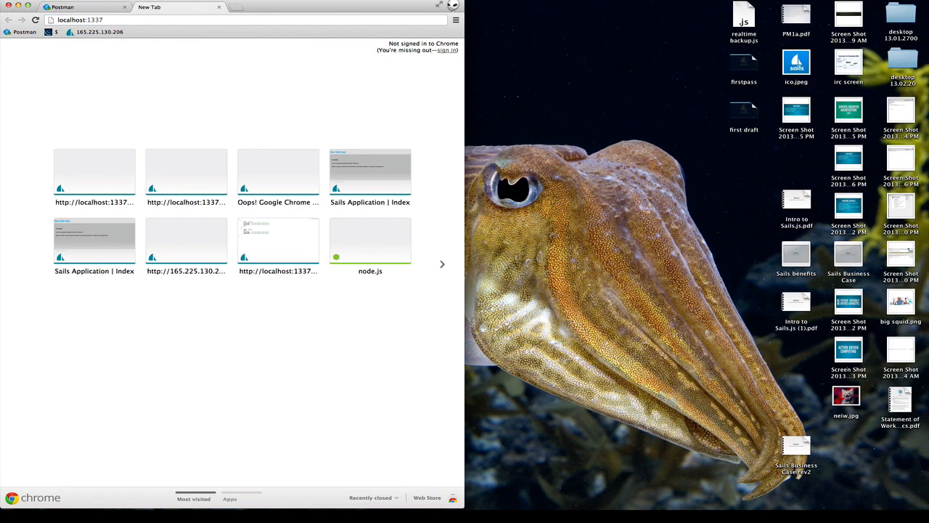
# Load localhost:1337 to see the Sails 'It works!' welcome page.
pyautogui.click(370, 172)
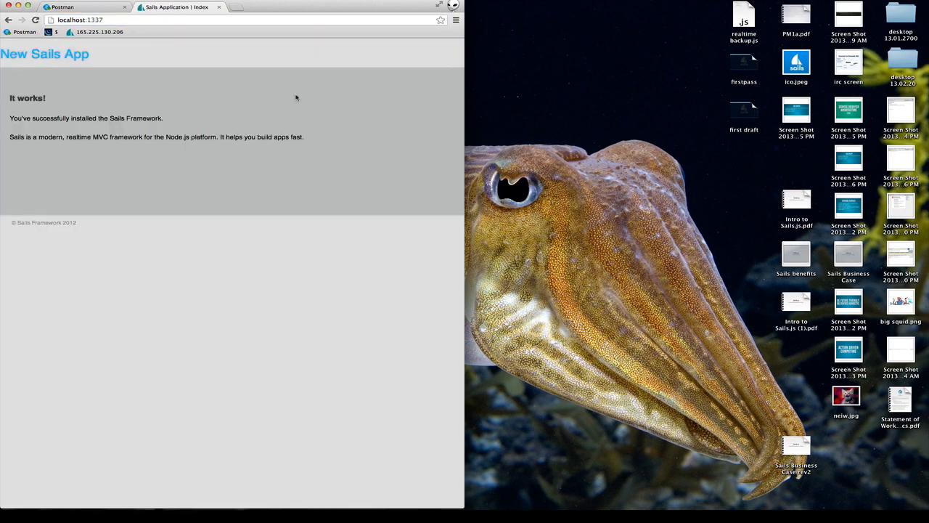
pyautogui.moveTo(360, 104)
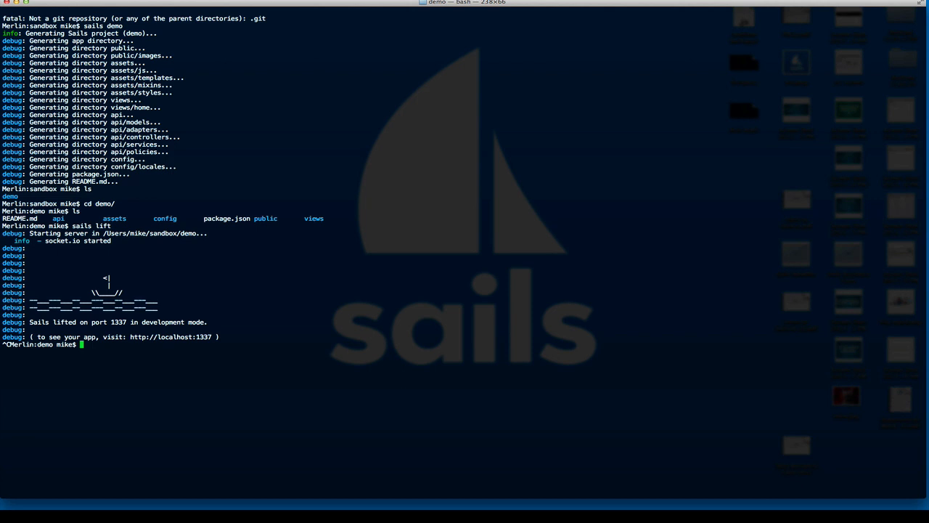
# Generate a User model with 'sails generate model user' and lift the server.
pyautogui.write('sails generate')
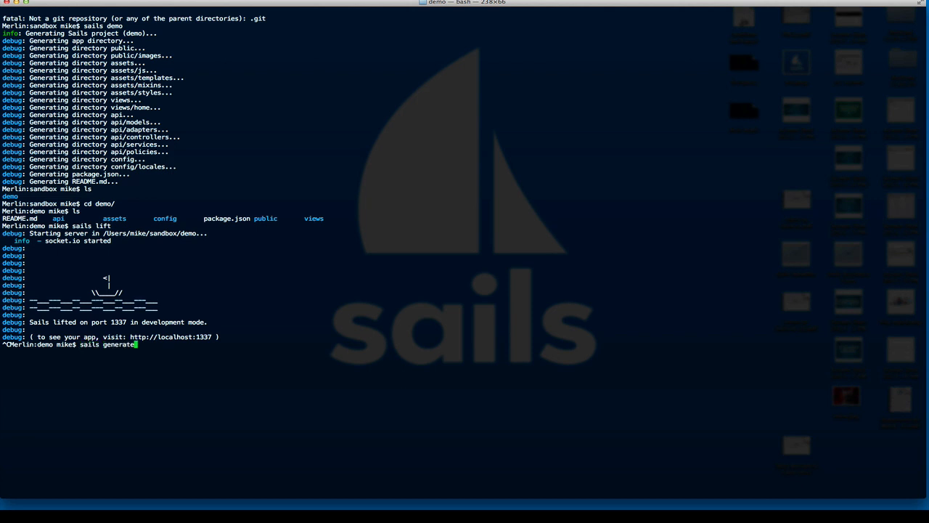
pyautogui.write('model user')
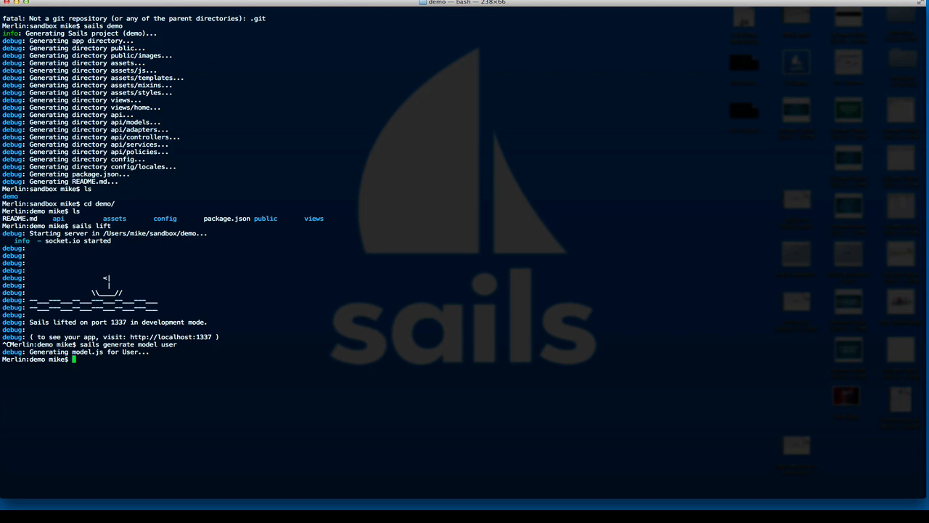
pyautogui.write('sails lift')
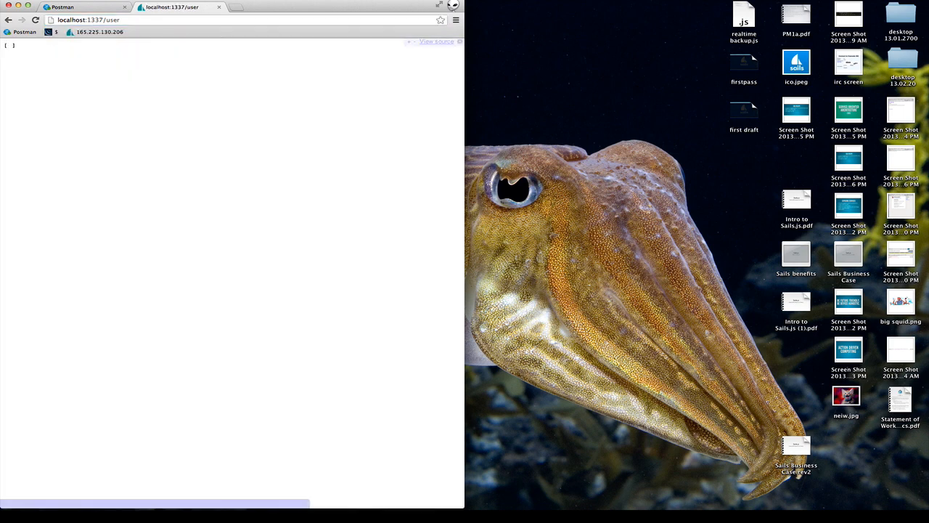
# Create users like Cindy via /user/create?name=... and list all four users at /user.
pyautogui.click(94, 20)
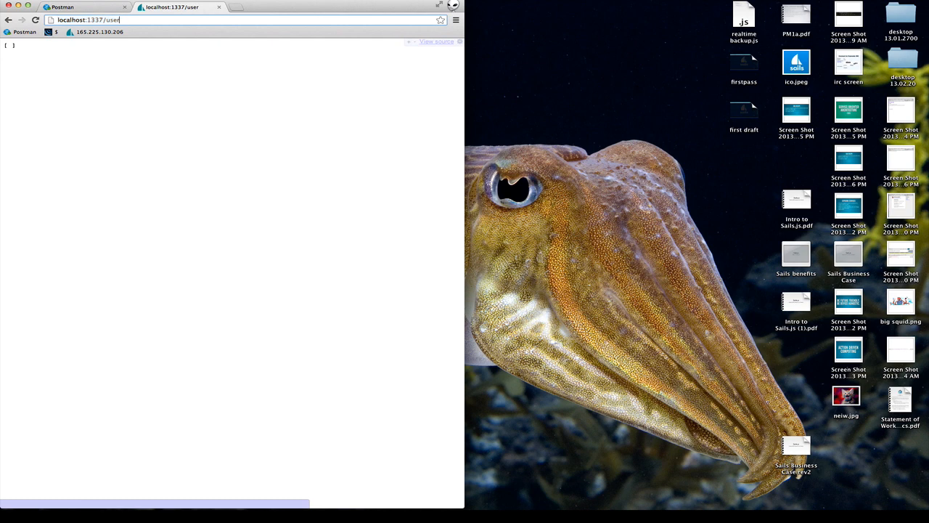
pyautogui.write('/create?name=Cindy')
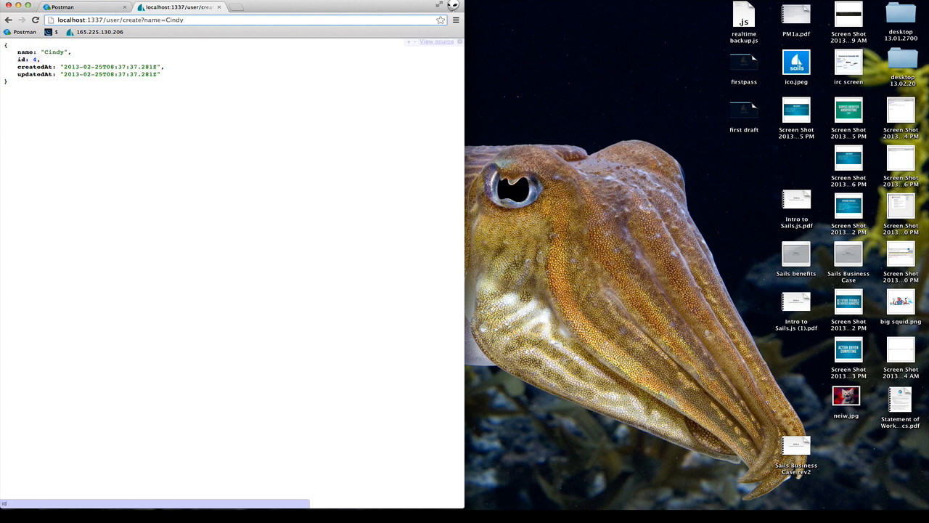
pyautogui.click(188, 21)
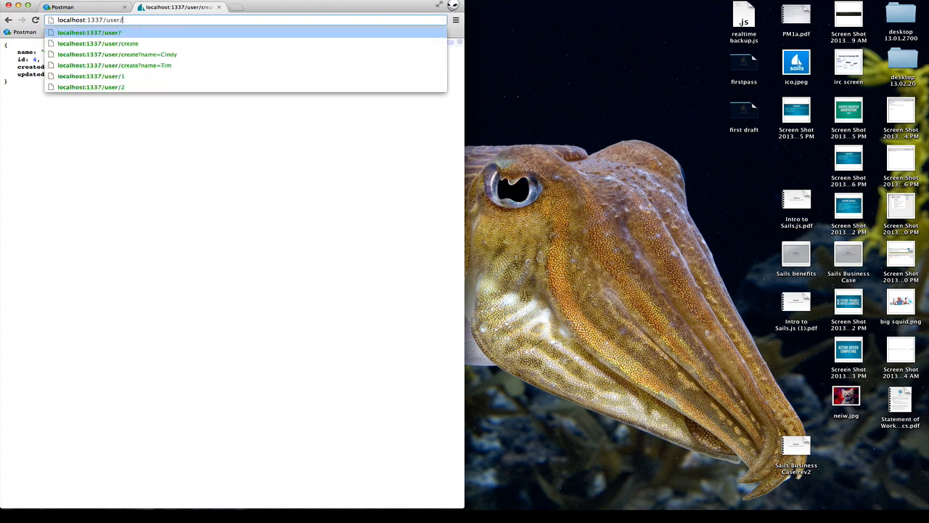
pyautogui.press('Backspace')
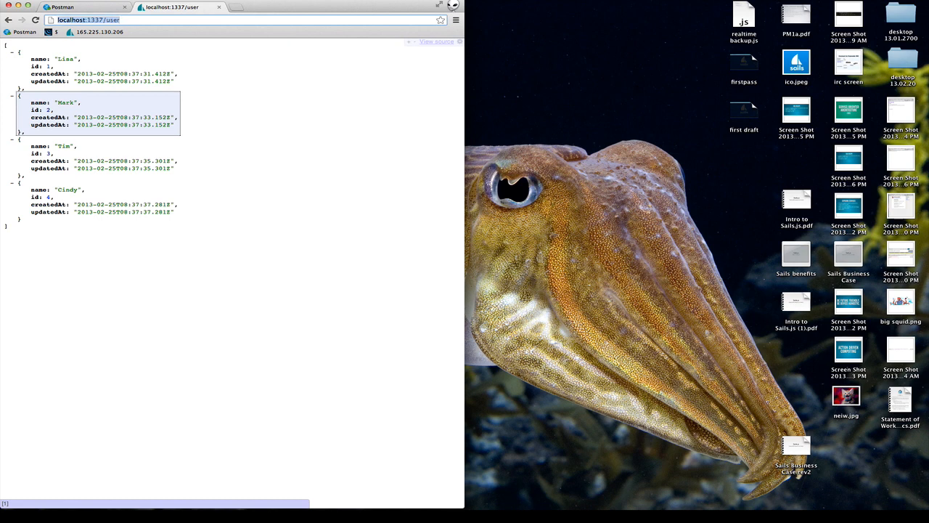
pyautogui.click(102, 21)
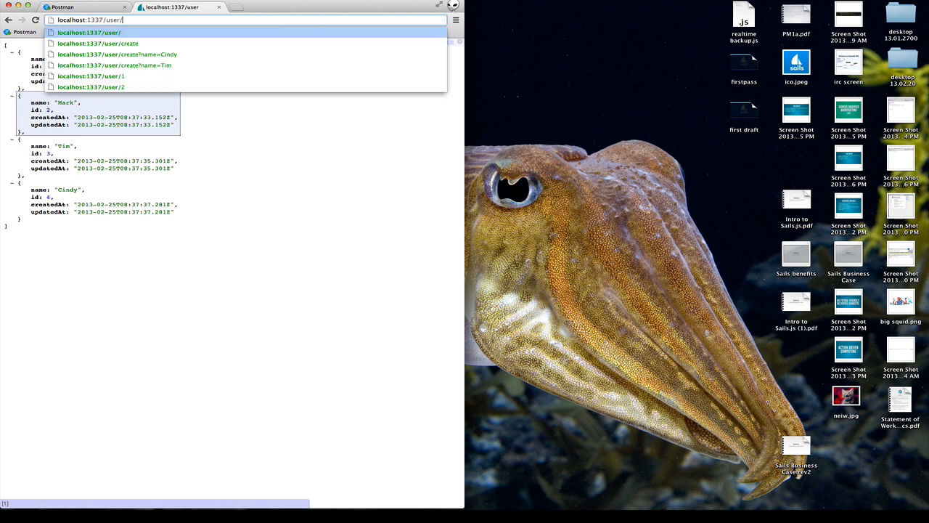
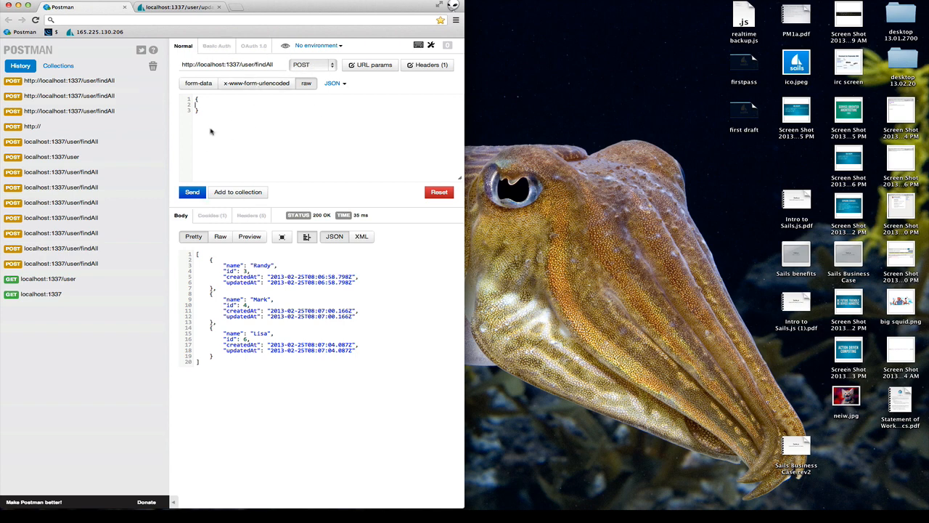
# Send a findAll POST with an empty where clause and limit 3, also trying ?limit=1.
pyautogui.click(191, 192)
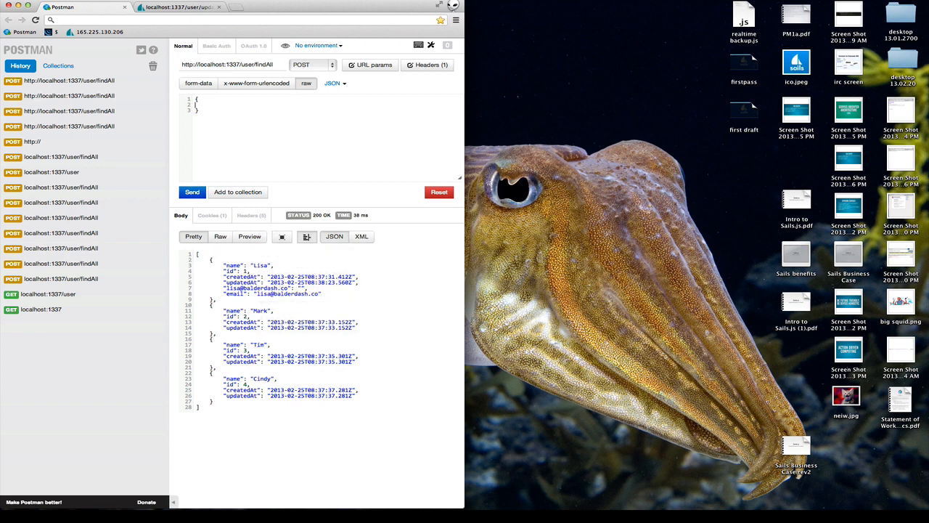
pyautogui.write('where: {')
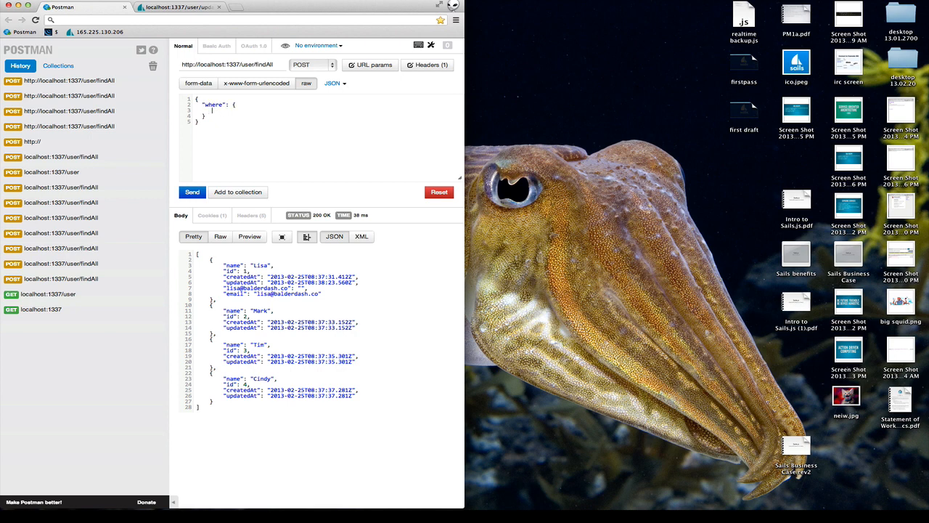
pyautogui.write('"limit": 3')
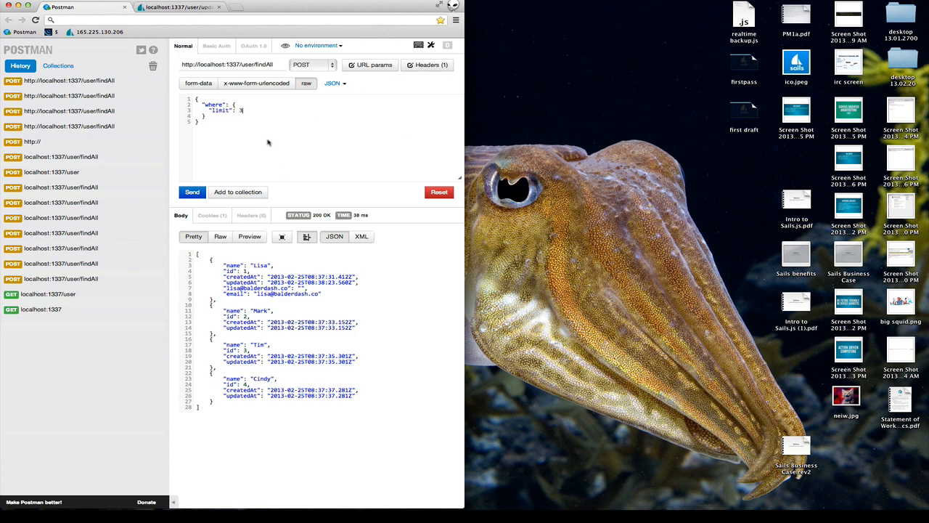
pyautogui.click(192, 192)
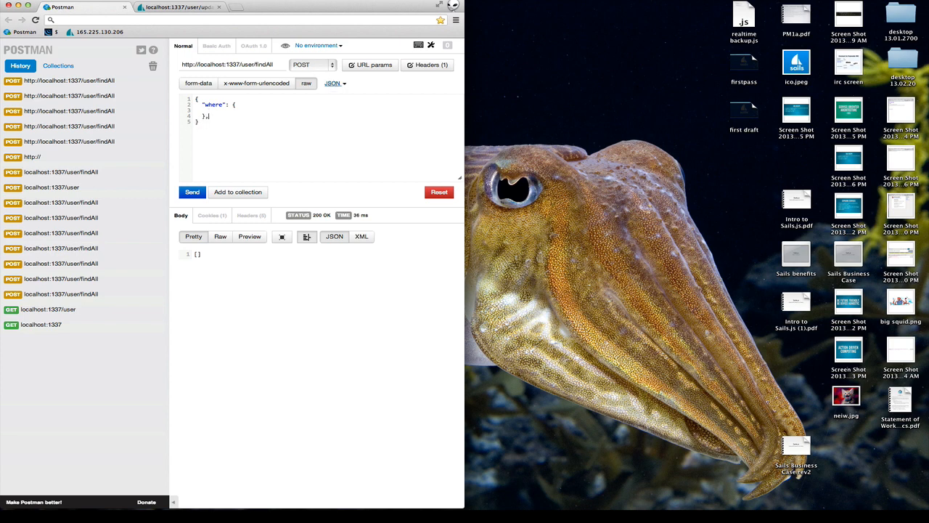
pyautogui.write('limit: 3')
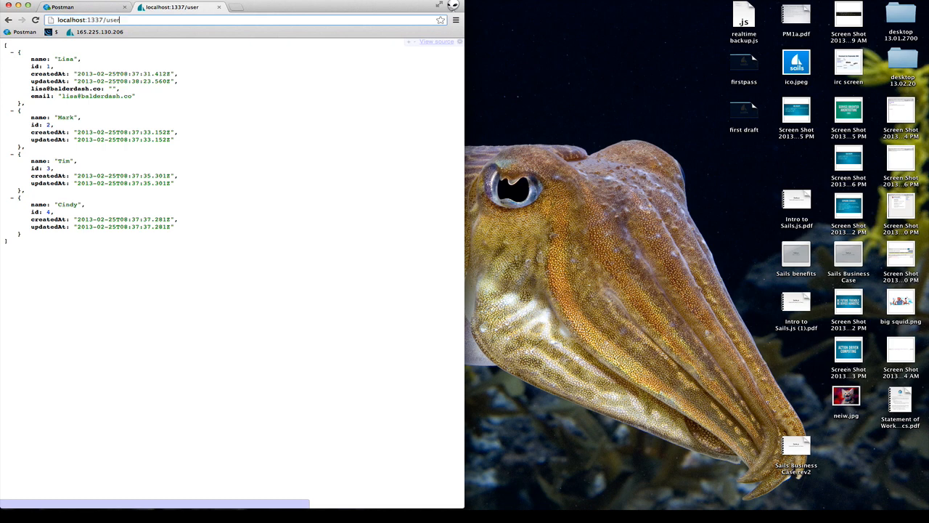
pyautogui.write('?limit=1')
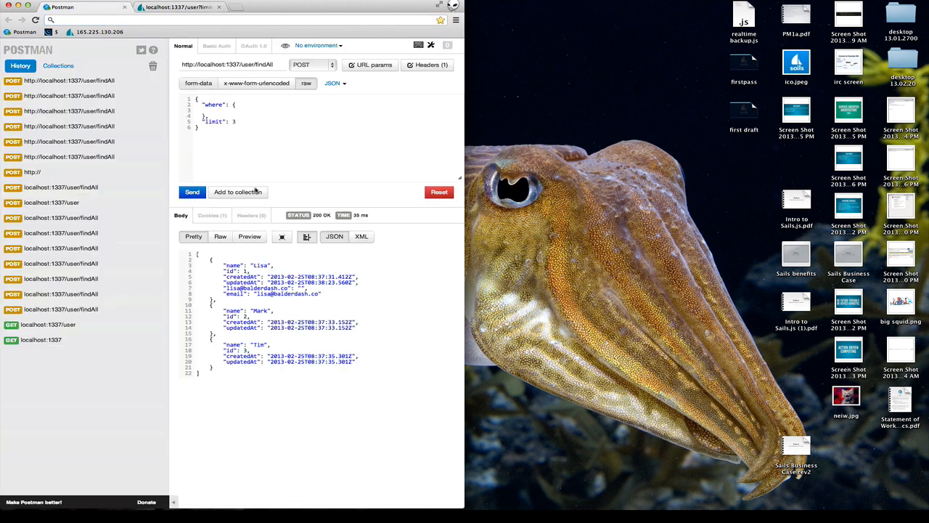
# Add "sort": "name DESC" to get Tim, Mark, Lisa, then remove the limit and sort lines.
pyautogui.write(',')
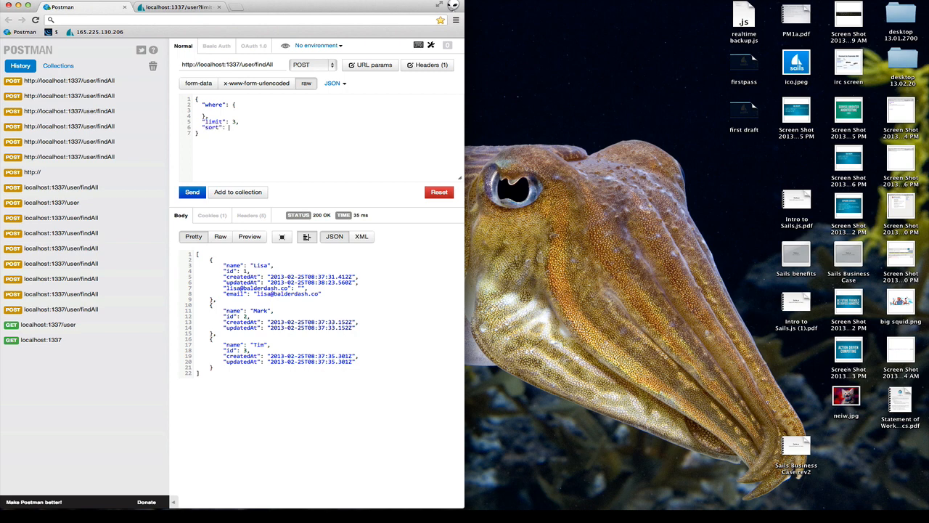
pyautogui.write('"name DESC"')
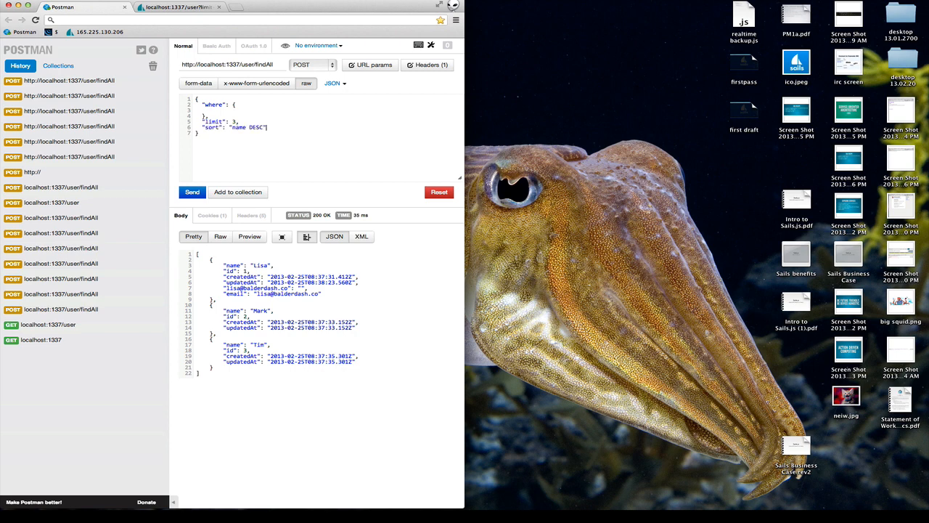
pyautogui.click(192, 192)
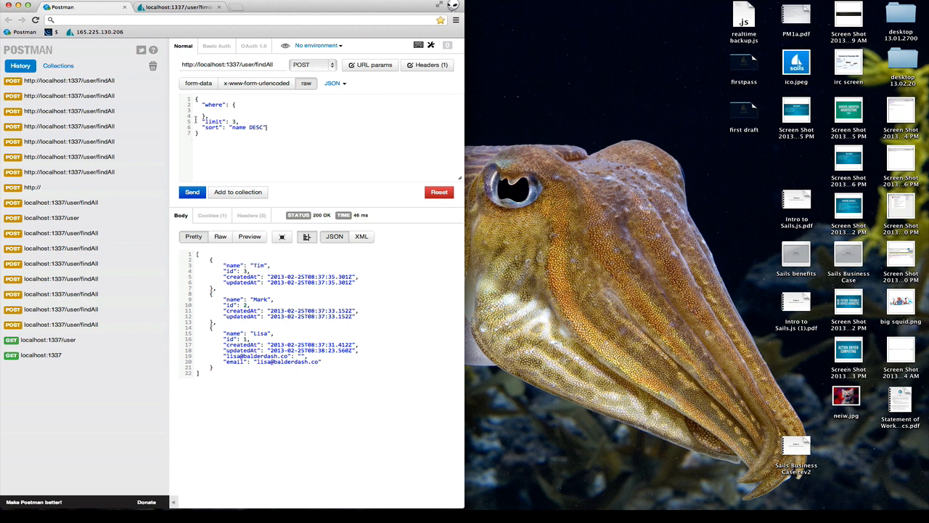
pyautogui.moveTo(203, 122); pyautogui.dragTo(268, 128)
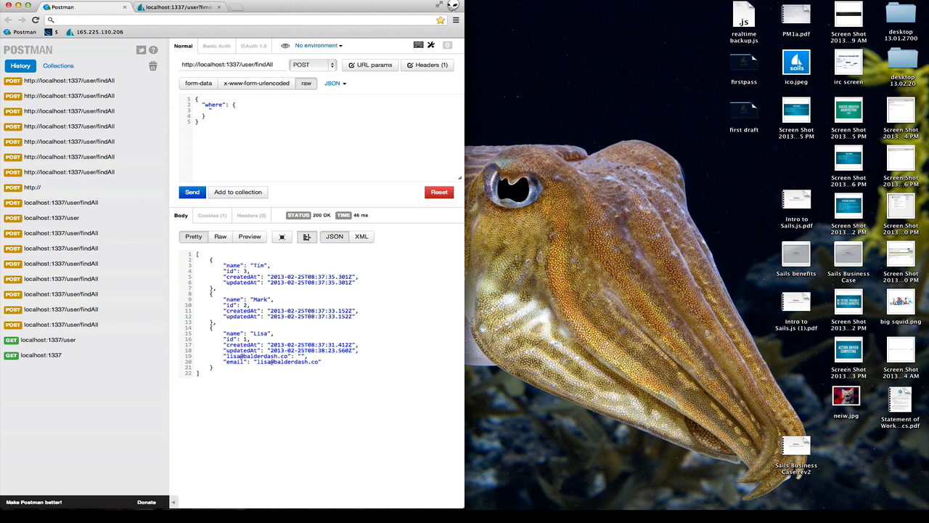
# Filter where name contains "a" (Lisa, Mark), then rerun with a startsWith name filter.
pyautogui.write('"name": {')
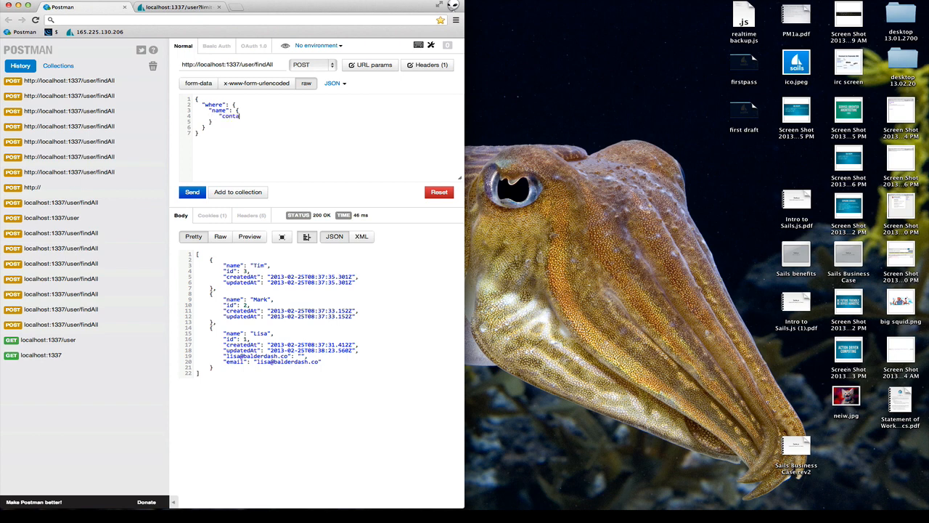
pyautogui.write('ins": "')
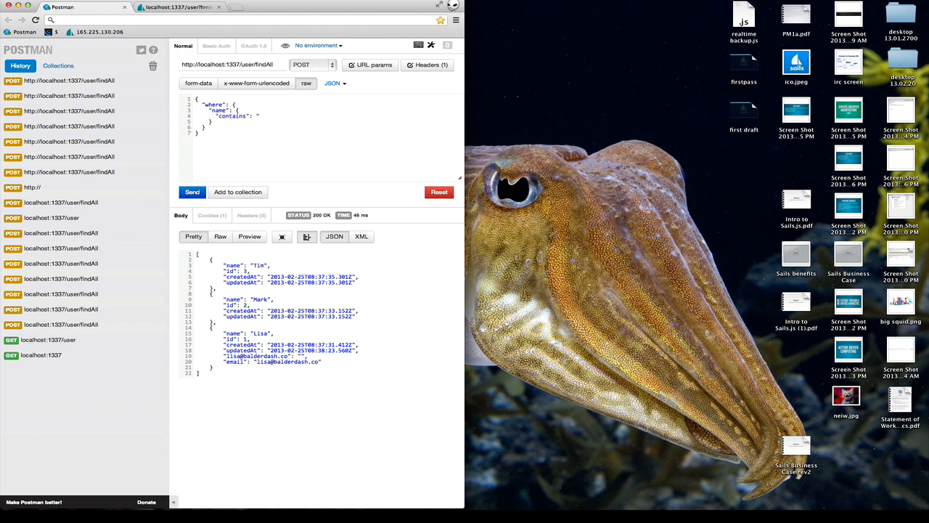
pyautogui.click(192, 192)
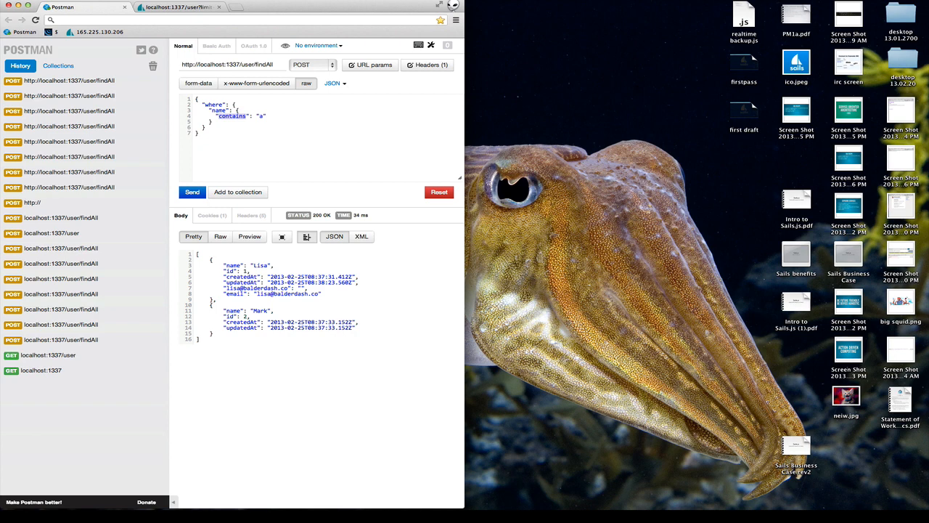
pyautogui.write('startsWith')
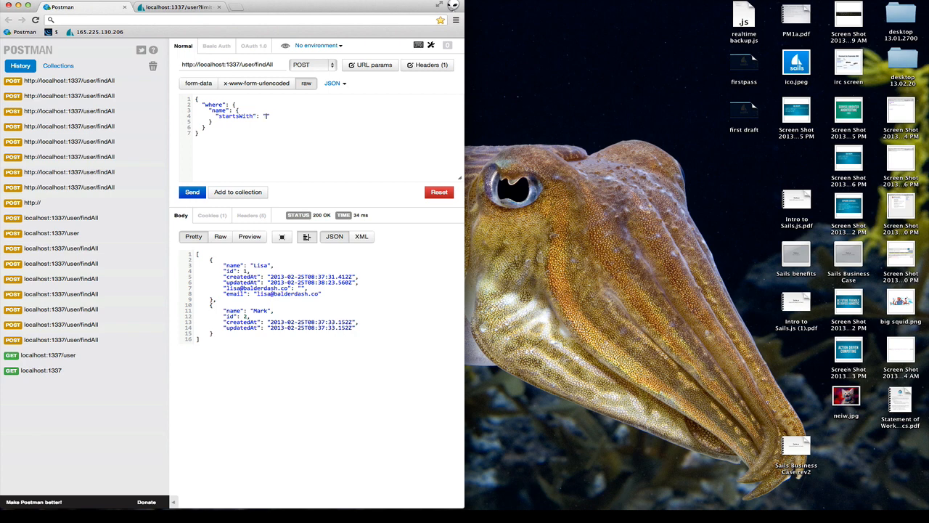
pyautogui.click(192, 192)
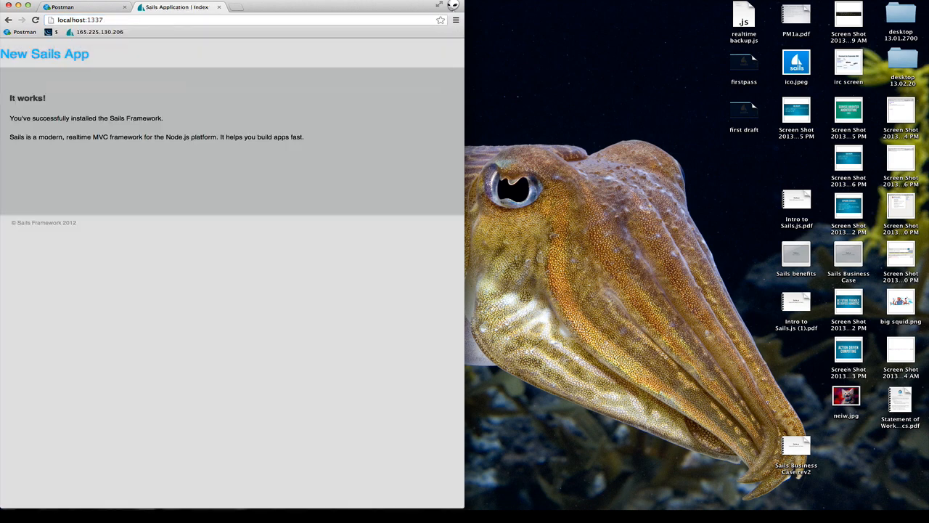
pyautogui.press('F12')
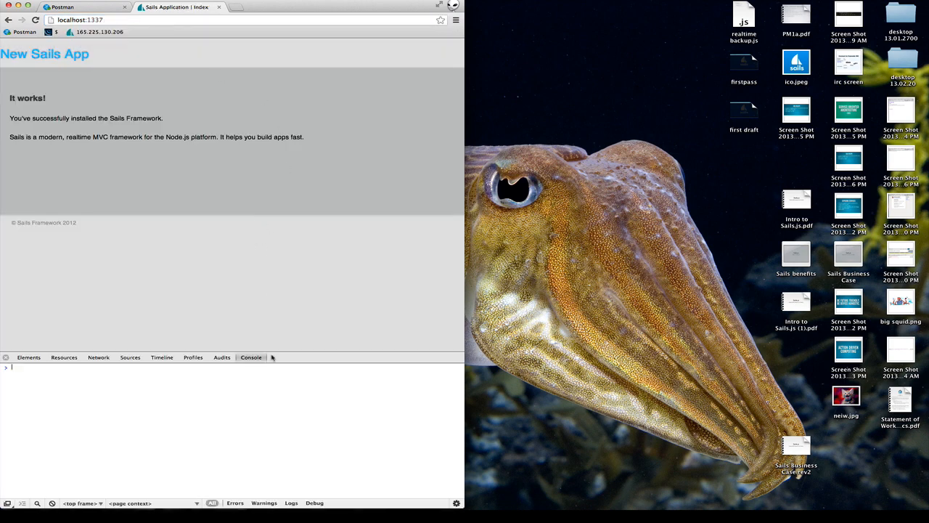
pyautogui.write('io')
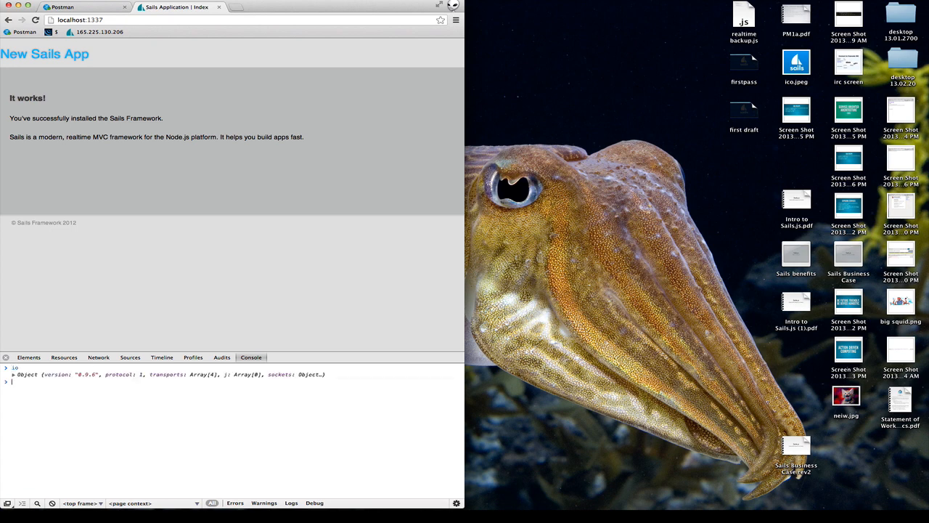
pyautogui.write("io.connect('http://localhost:")
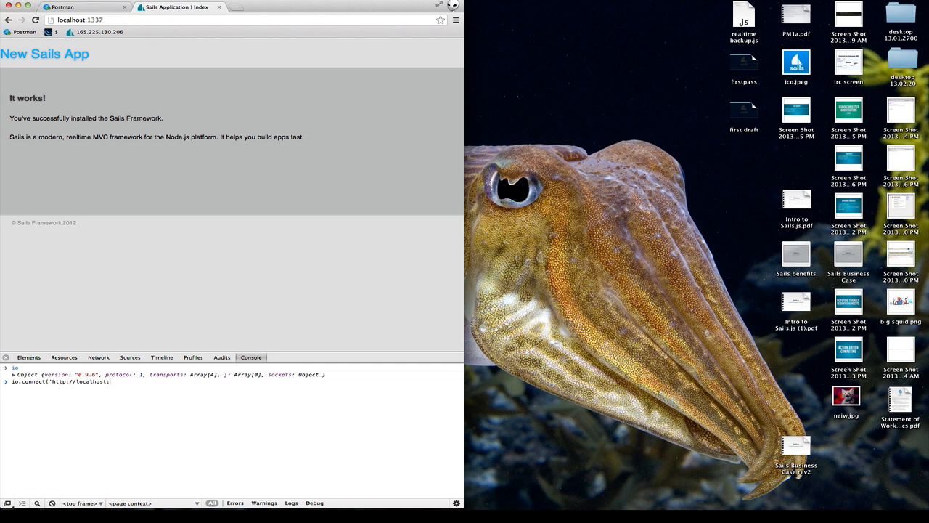
pyautogui.write("1337')")
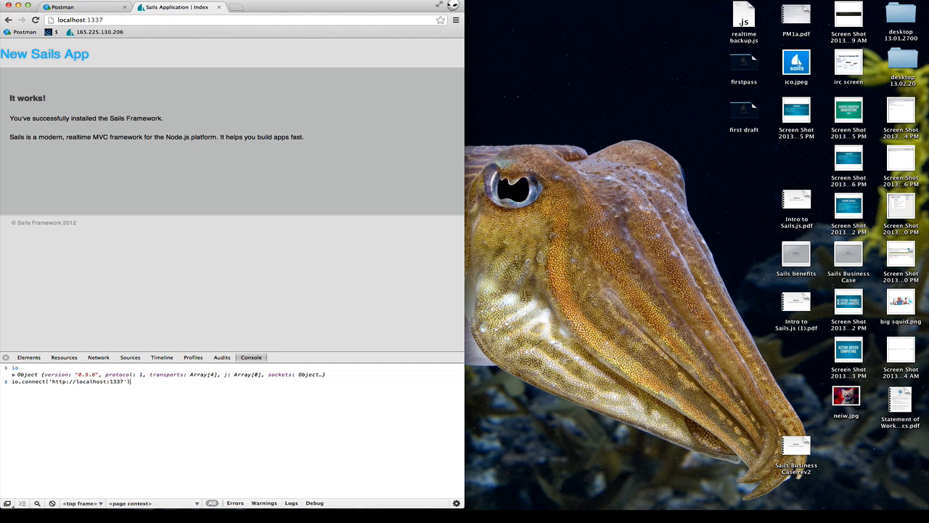
pyautogui.press('Enter')
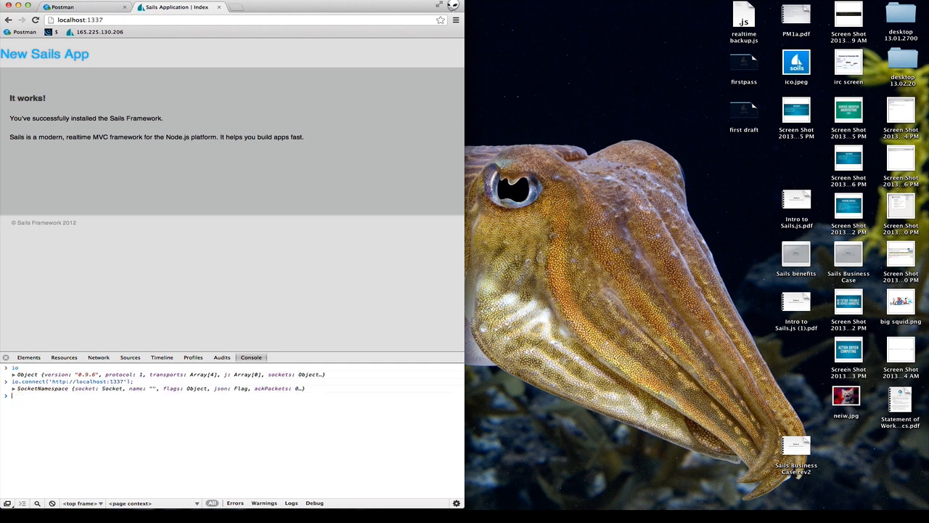
# Run socket.request('/user', {}, ...) logging users and expand the four logged user objects.
pyautogui.write('io')
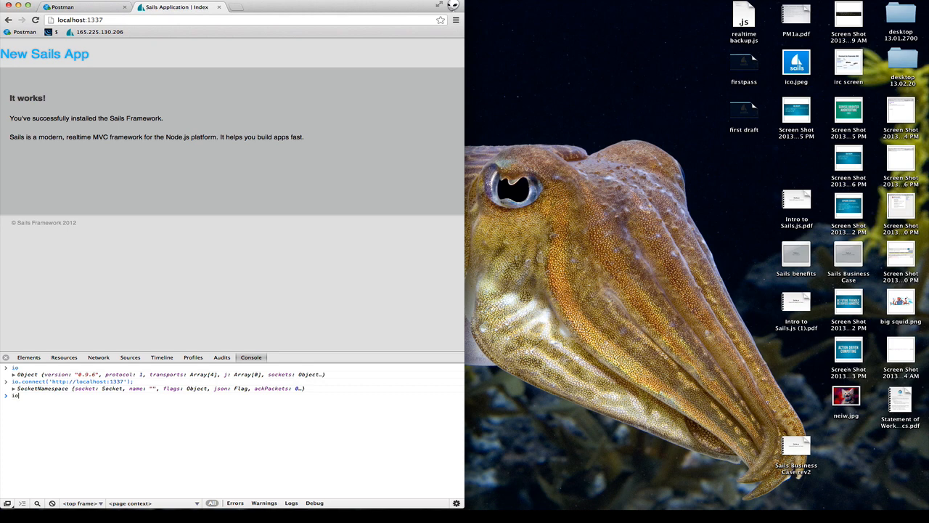
pyautogui.write("io.connect('http://localhost:1337');")
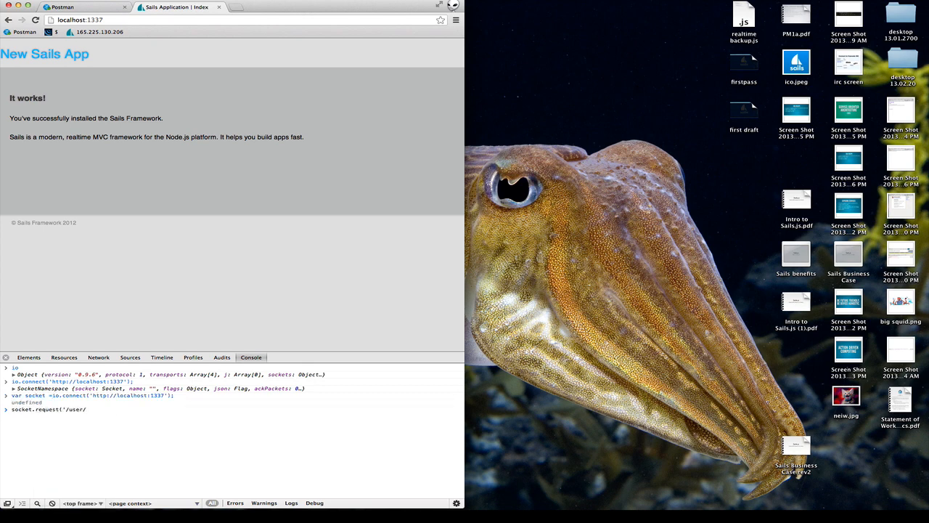
pyautogui.write("',{}, function () {});")
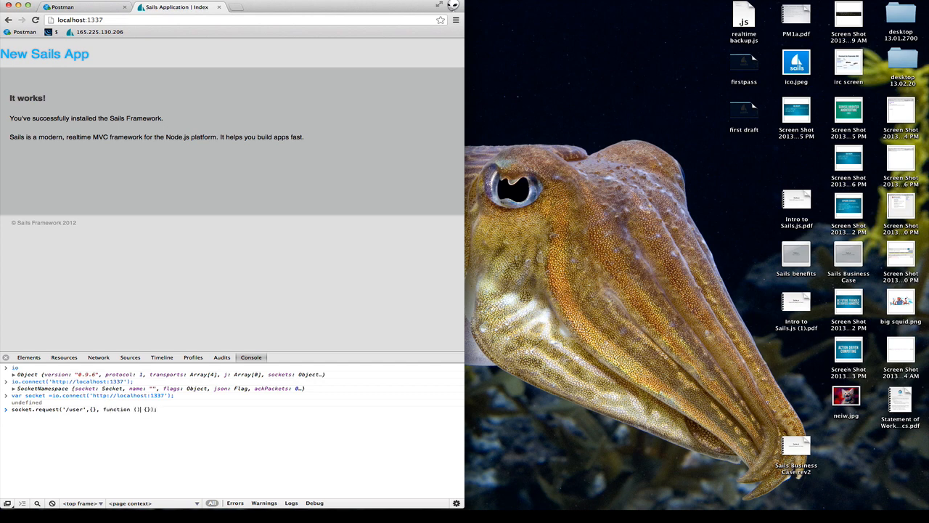
pyautogui.write('users) {console.log(users);')
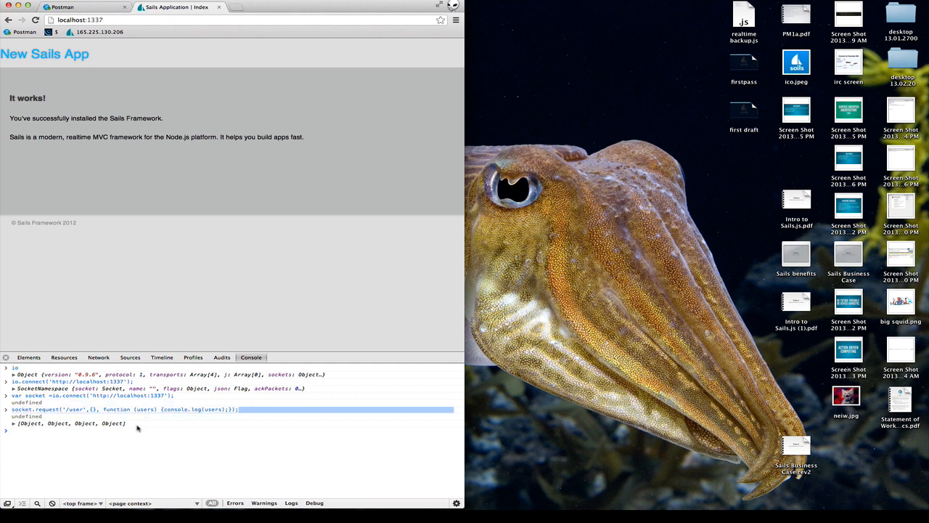
pyautogui.click(16, 425)
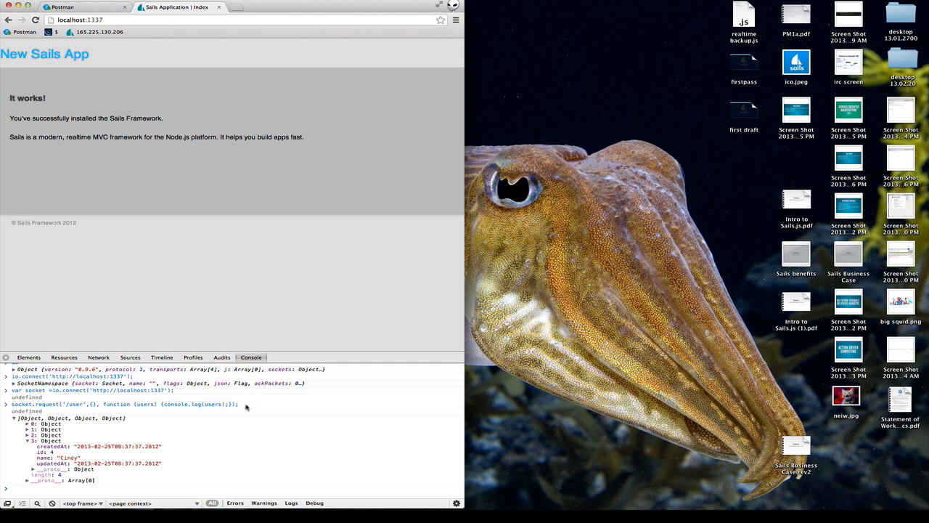
pyautogui.moveTo(244, 408)
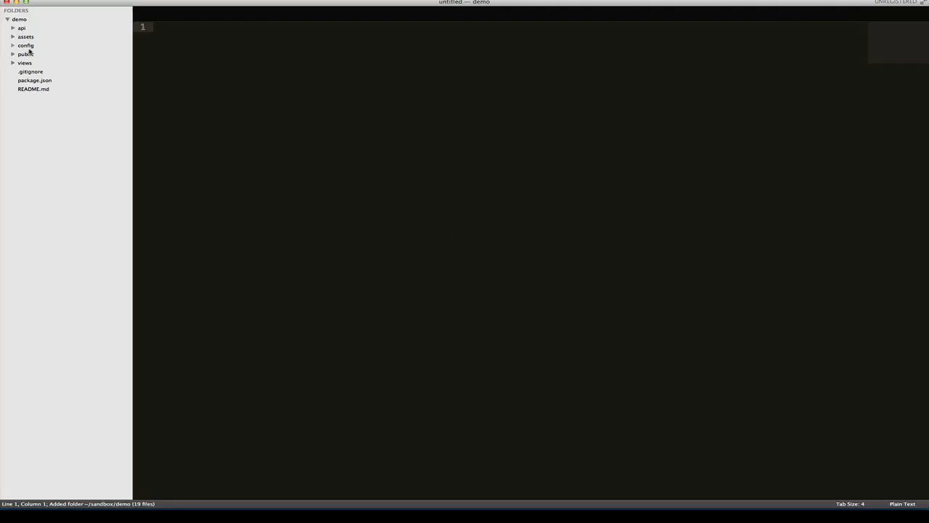
# Create a new file test.js inside the assets/js folder.
pyautogui.click(23, 36)
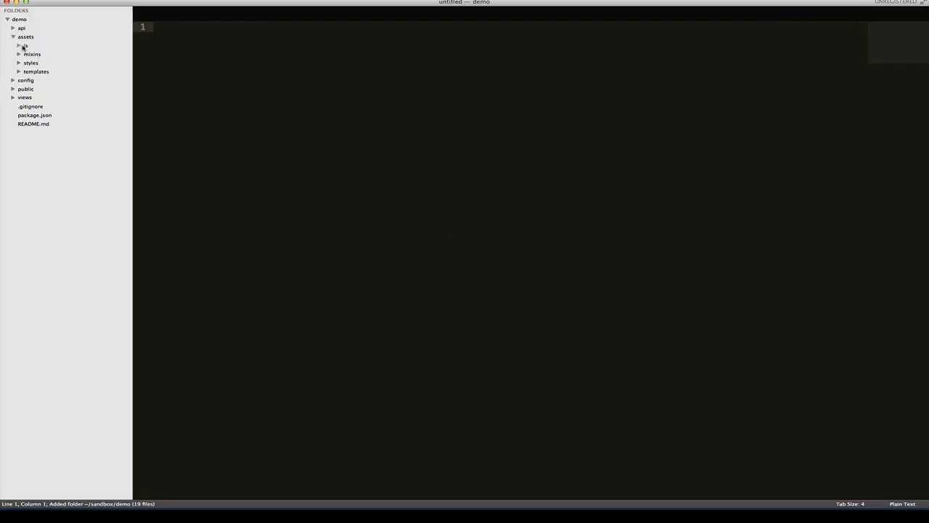
pyautogui.click(26, 46)
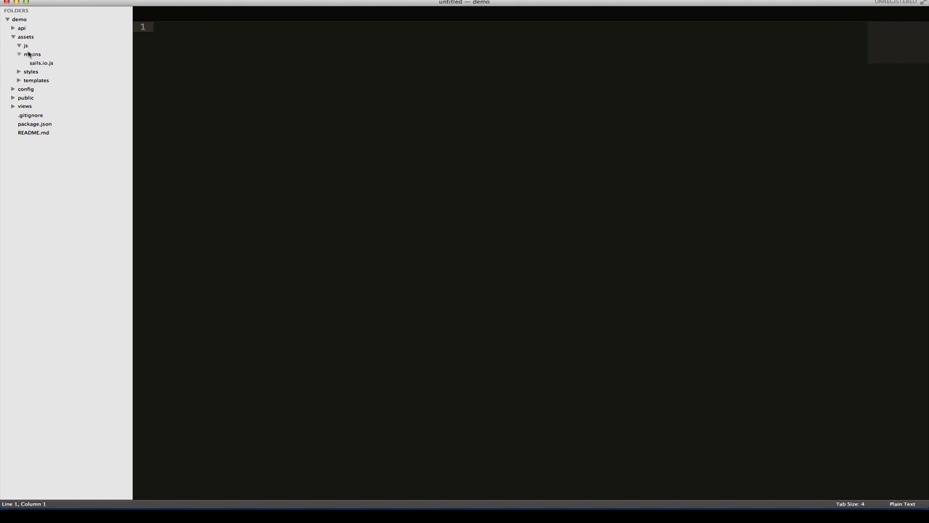
pyautogui.click(32, 71)
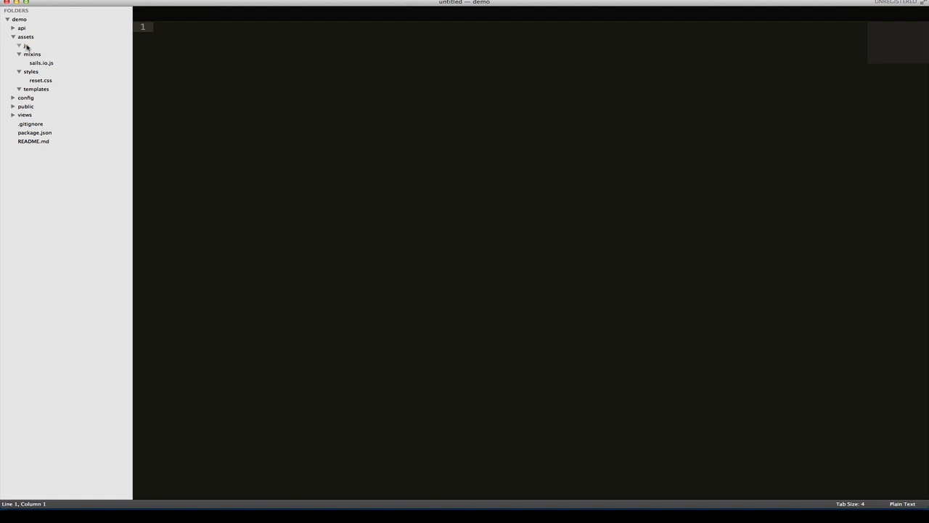
pyautogui.rightClick(40, 50)
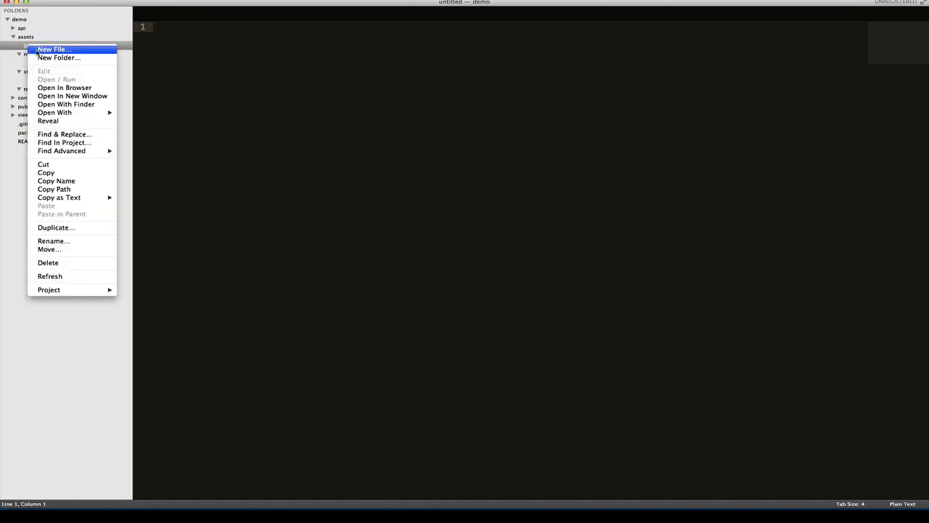
pyautogui.click(61, 47)
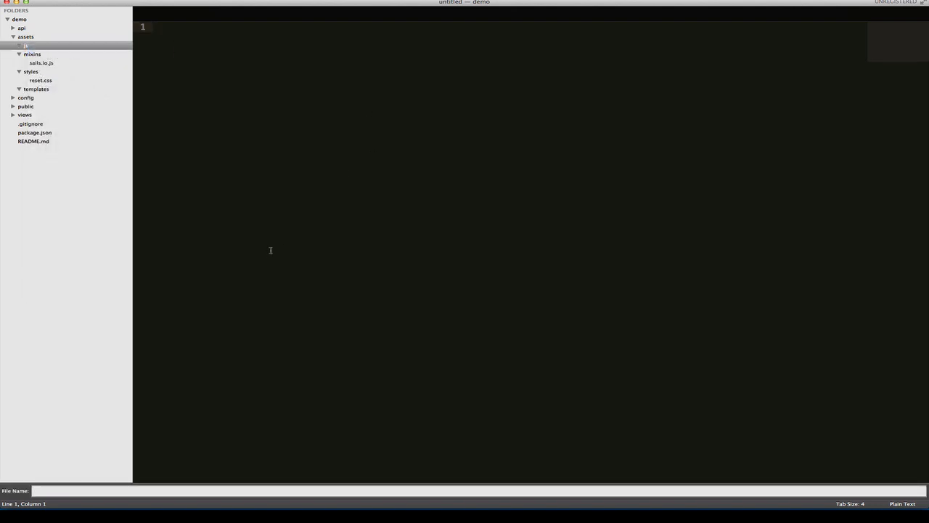
pyautogui.write('te')
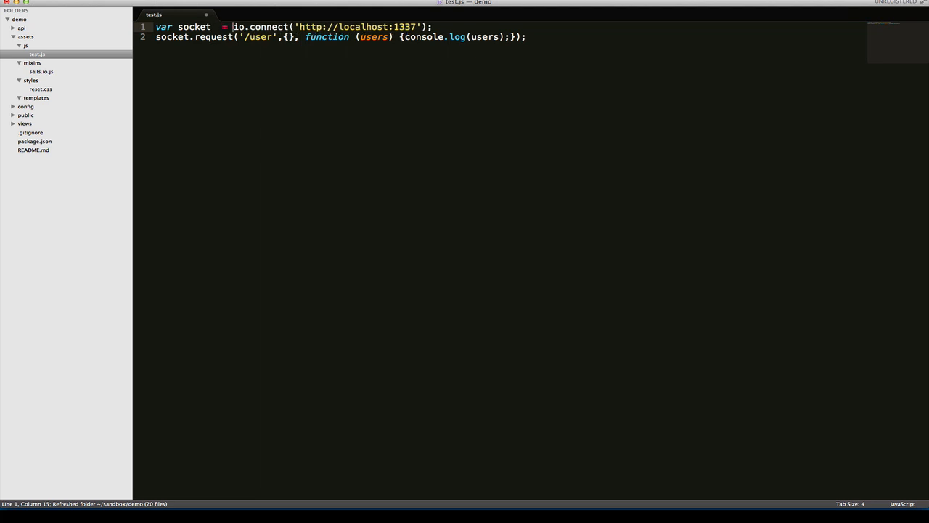
# Paste the io.connect code and wrap the /user request in socket.on('connect', ...).
pyautogui.press('Enter')
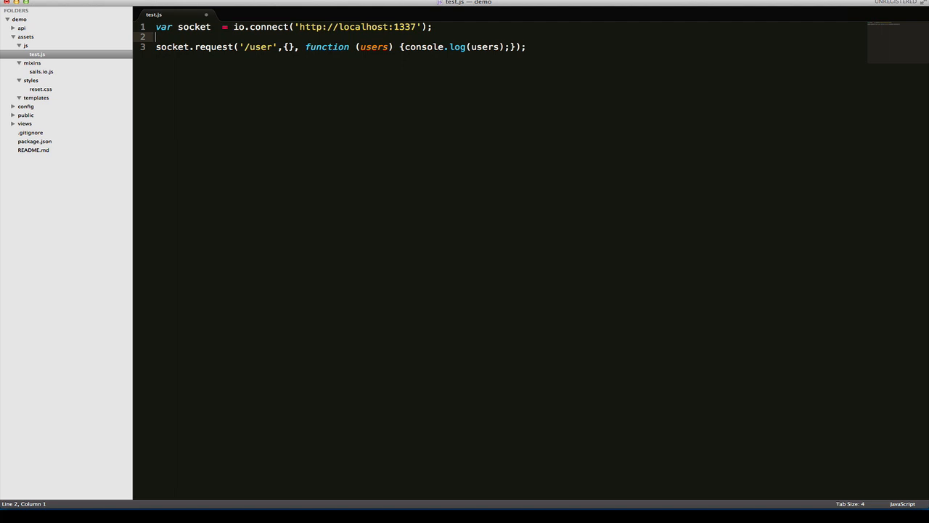
pyautogui.write("socket.on('connect',function () {")
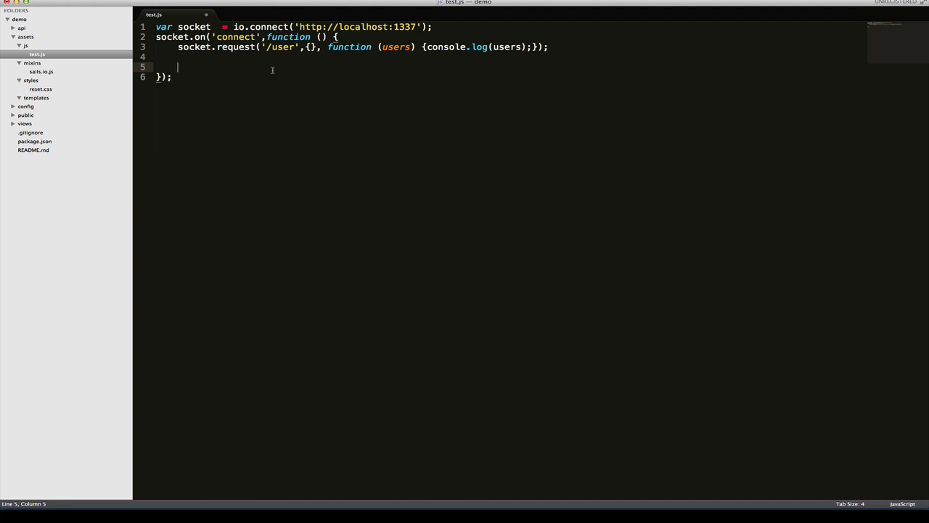
# Write socket.on('message', function () { console.log("Got message:", message); }) in the connect callback.
pyautogui.write('s')
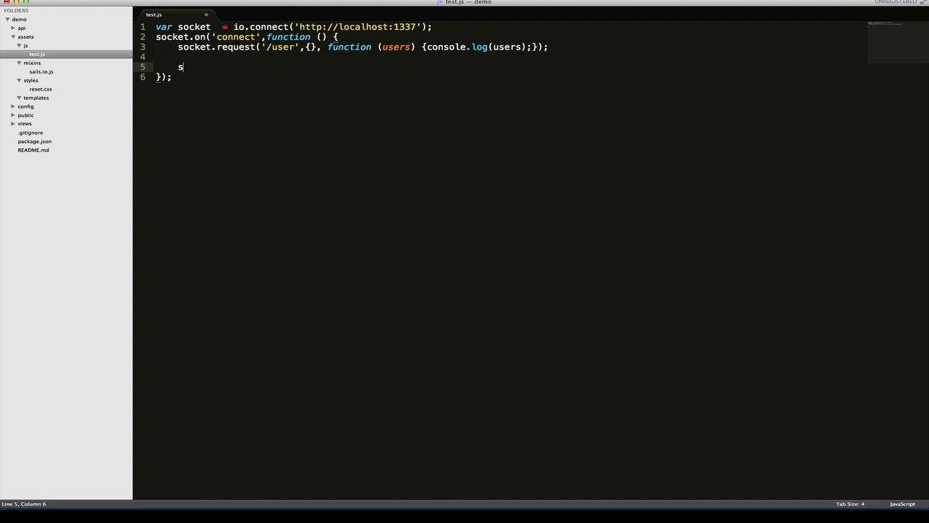
pyautogui.write("ocket.on('')")
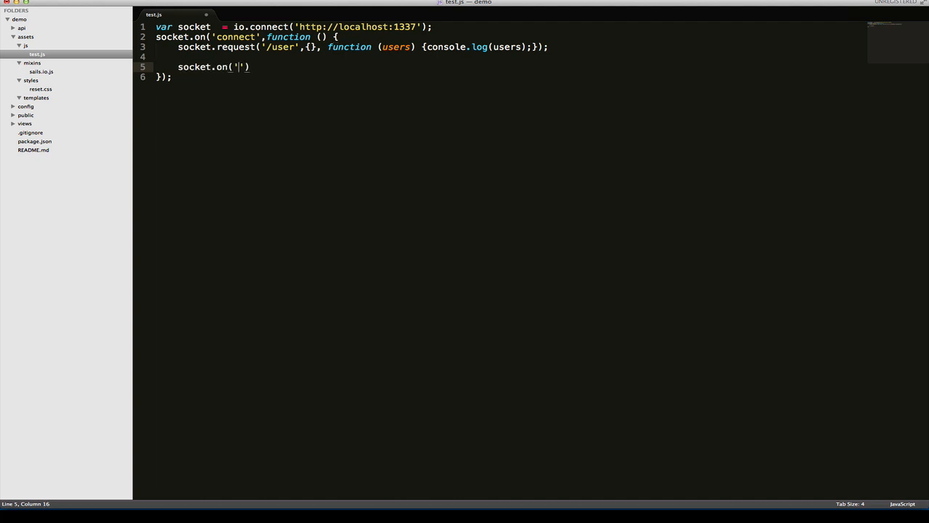
pyautogui.write("message', function ()")
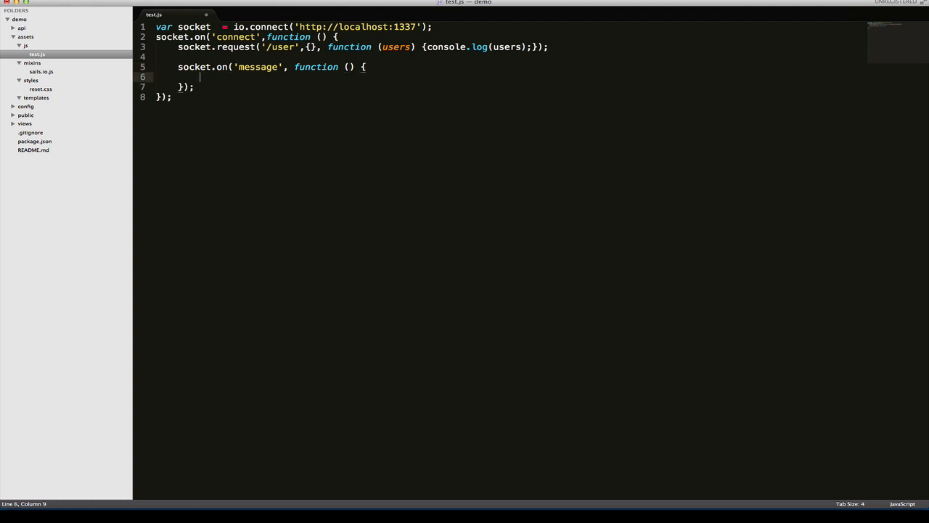
pyautogui.write('console.log("Go")')
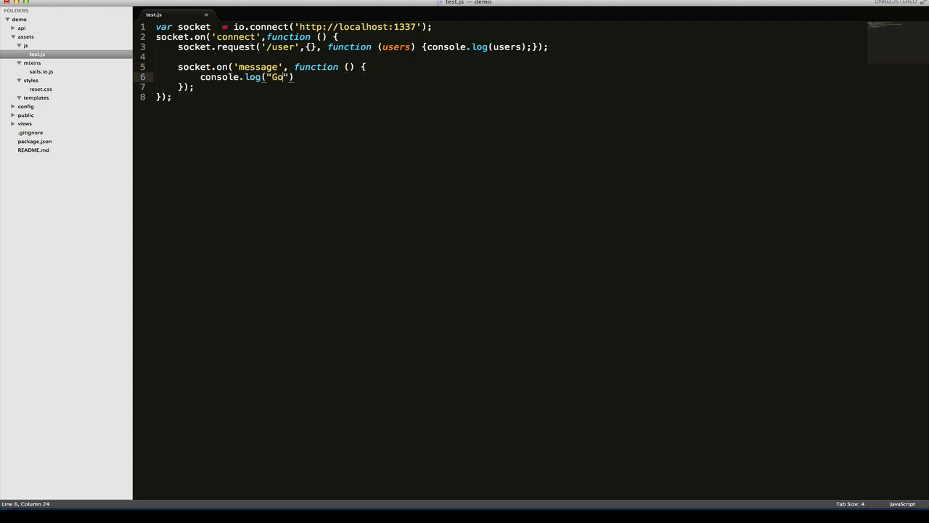
pyautogui.write('t message:",mes')
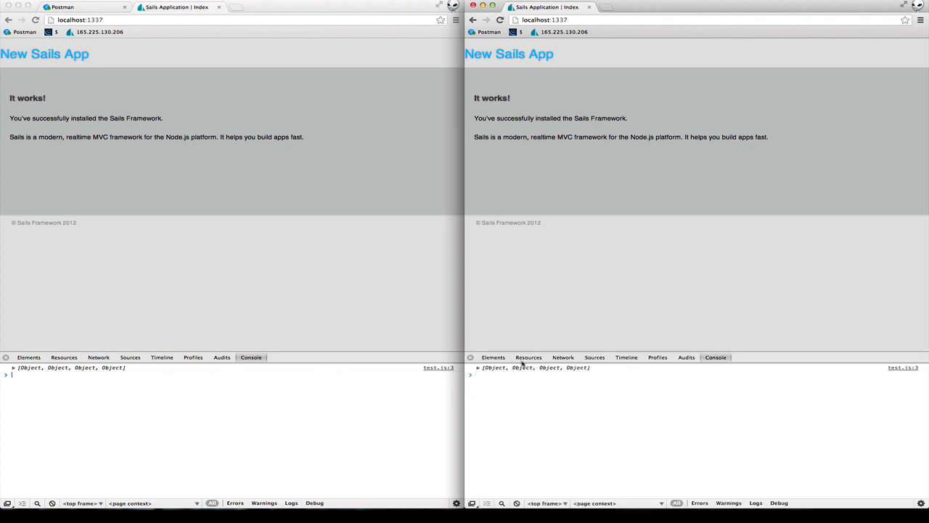
pyautogui.moveTo(633, 245)
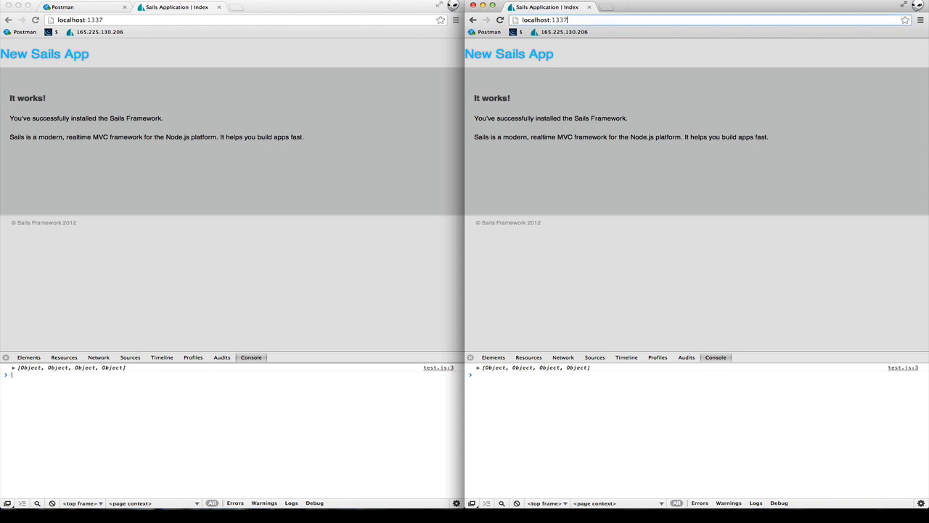
# Load localhost:1337/user/create and check the other window's console for 'Got message' events.
pyautogui.write('/user/create')
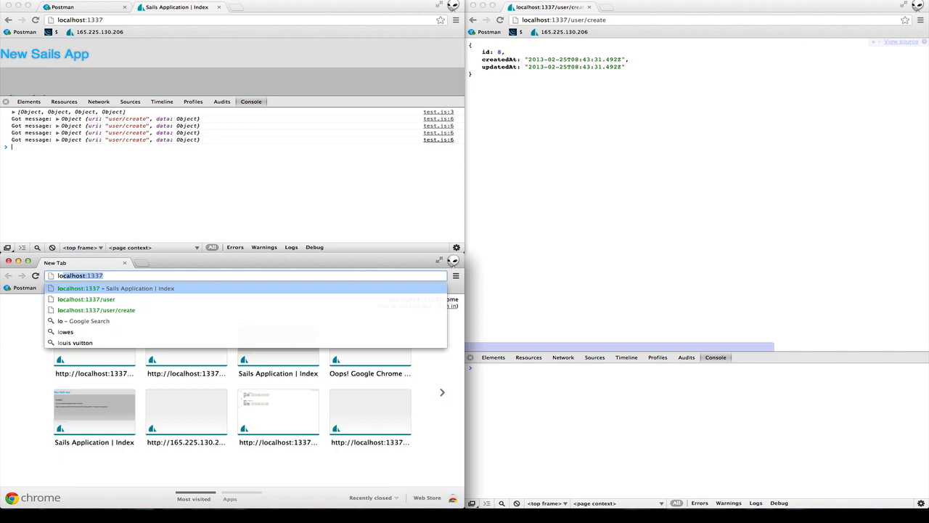
pyautogui.click(117, 287)
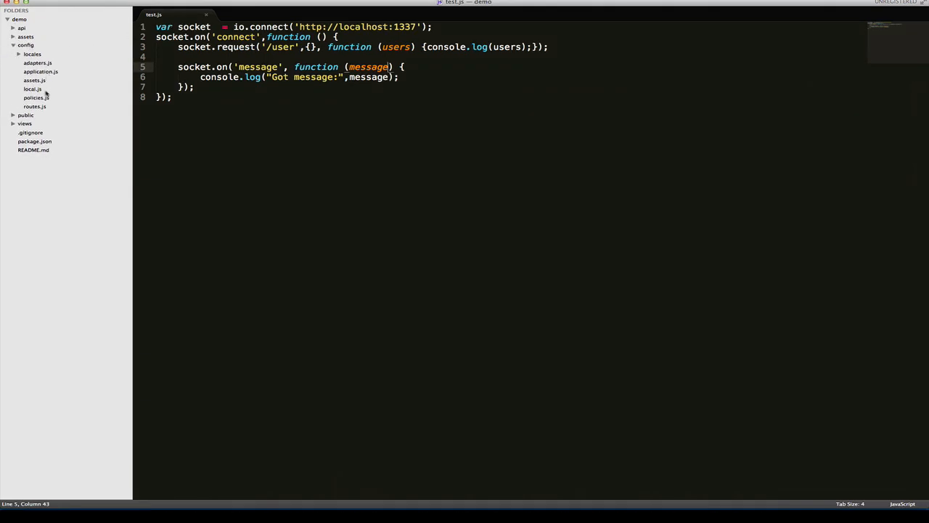
# In config/policies.js, start a 'user' block after the default policy with '*': 'authenticated'.
pyautogui.click(38, 95)
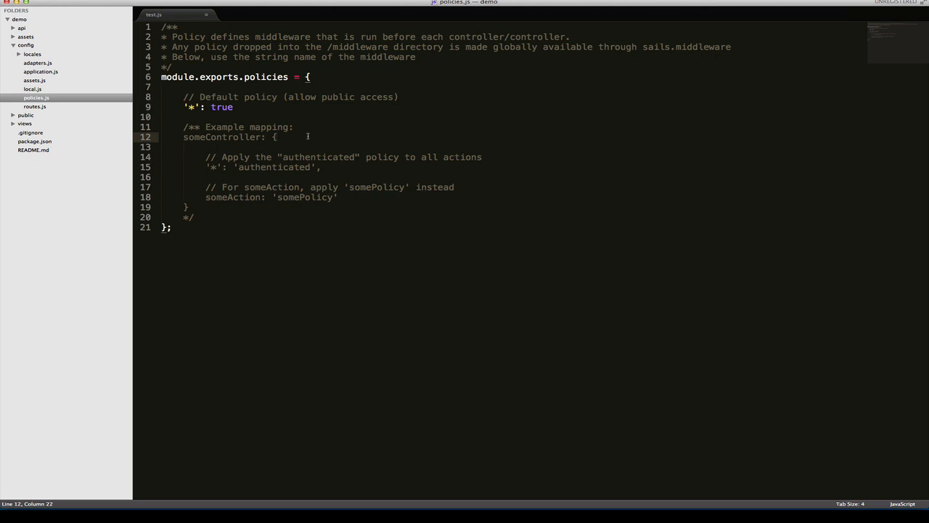
pyautogui.click(234, 108)
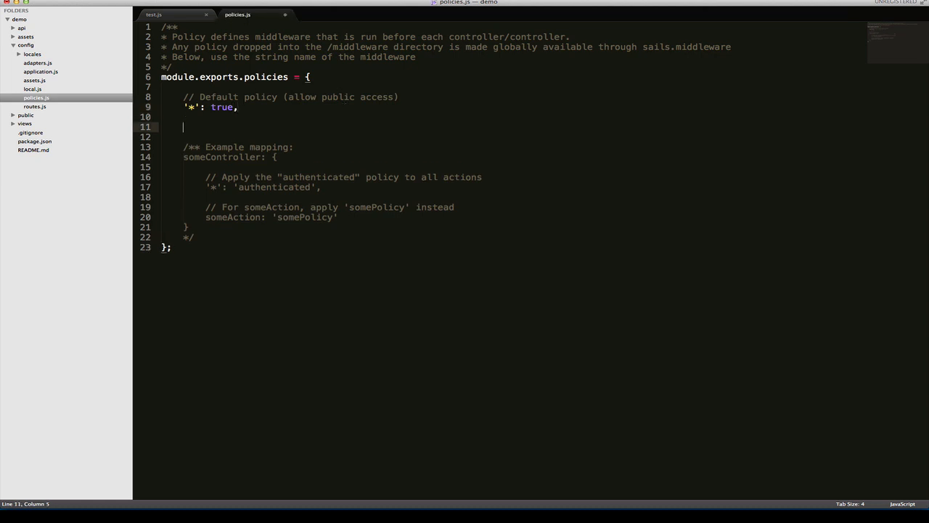
pyautogui.write("'")
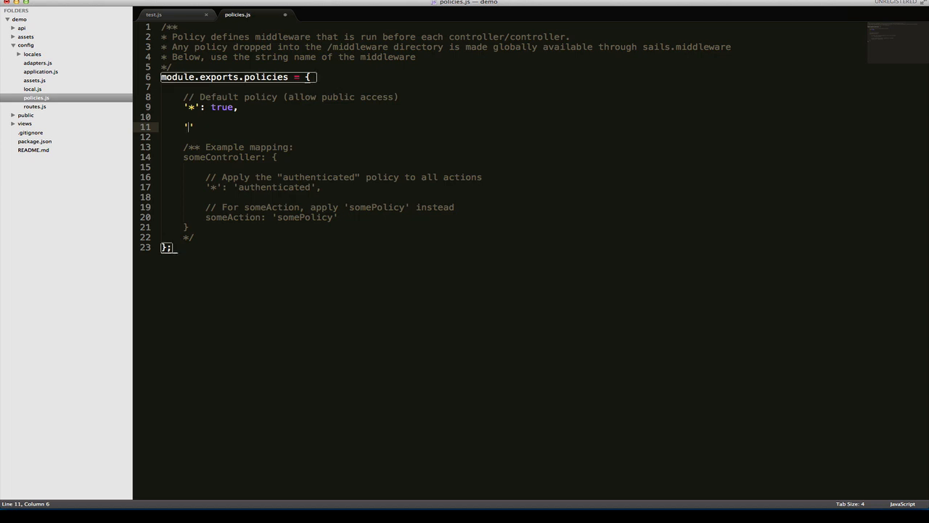
pyautogui.write('user')
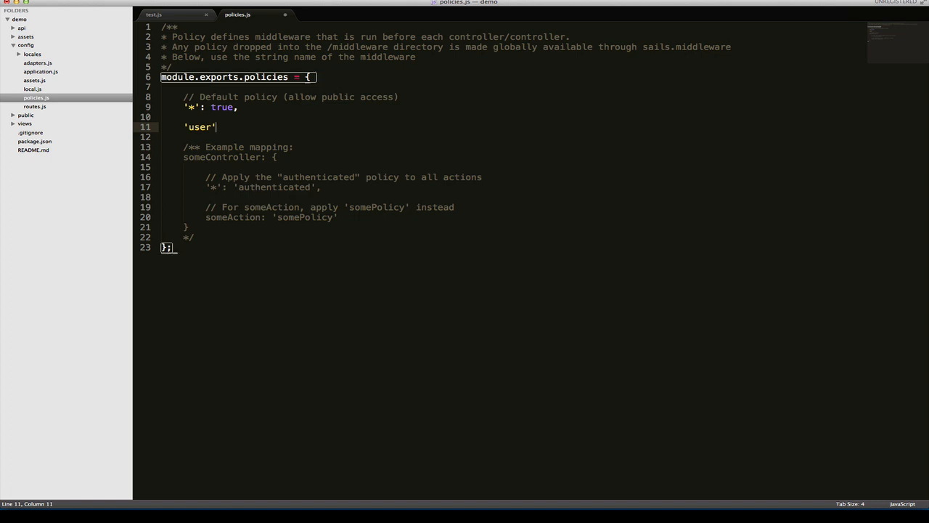
pyautogui.write(':')
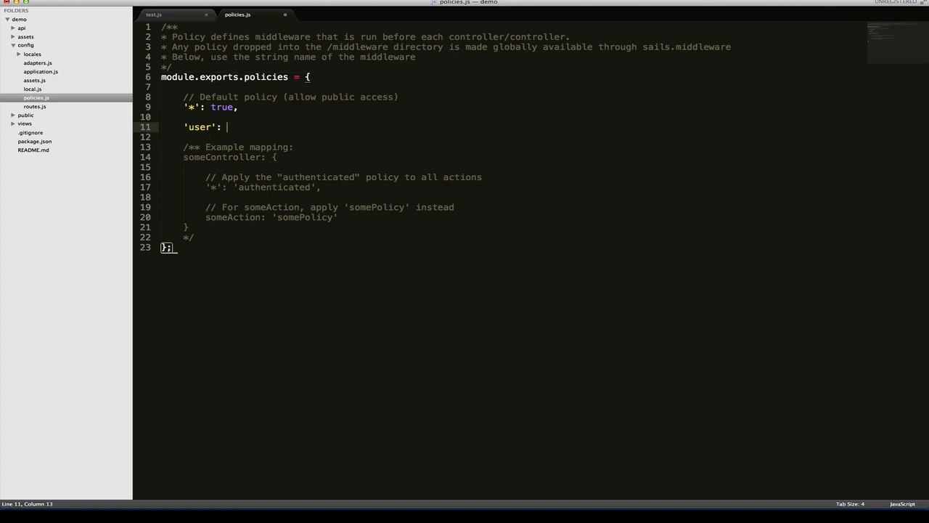
pyautogui.write('fu')
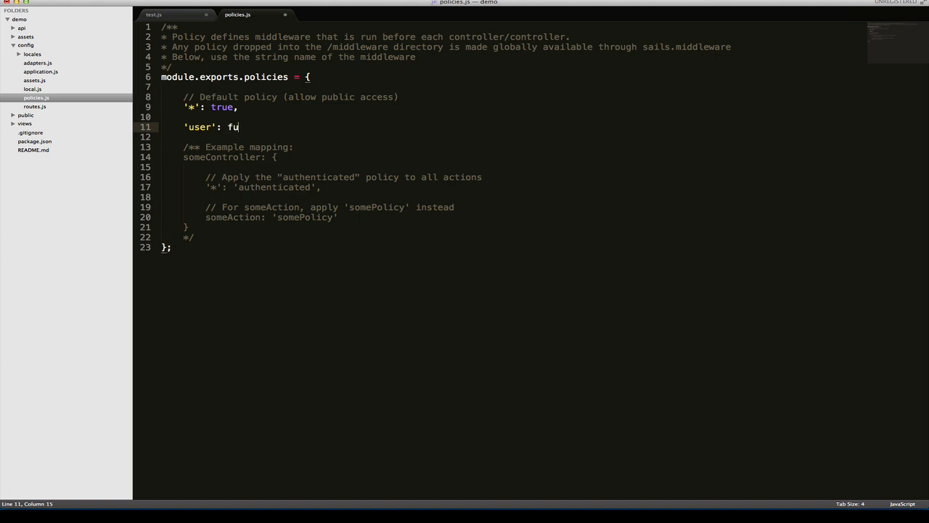
pyautogui.write('{')
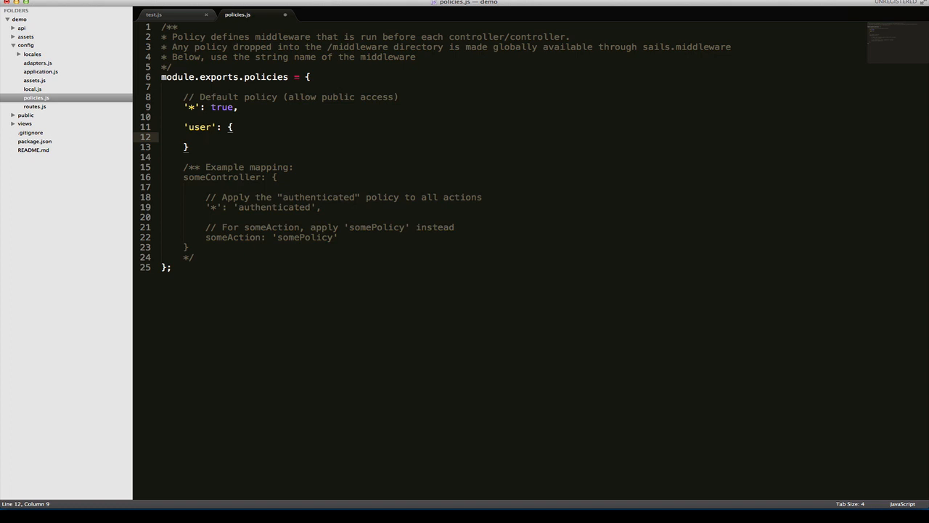
pyautogui.write("''")
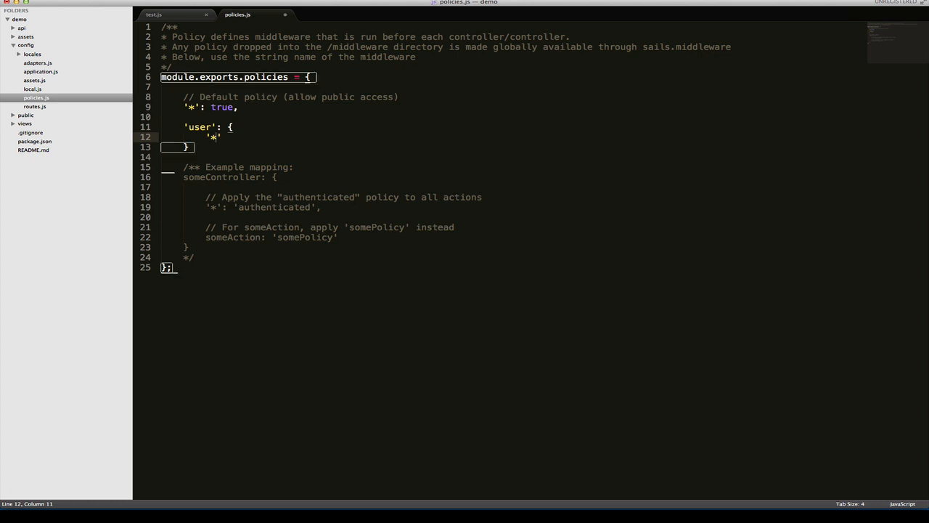
pyautogui.write(": 'authenticated',")
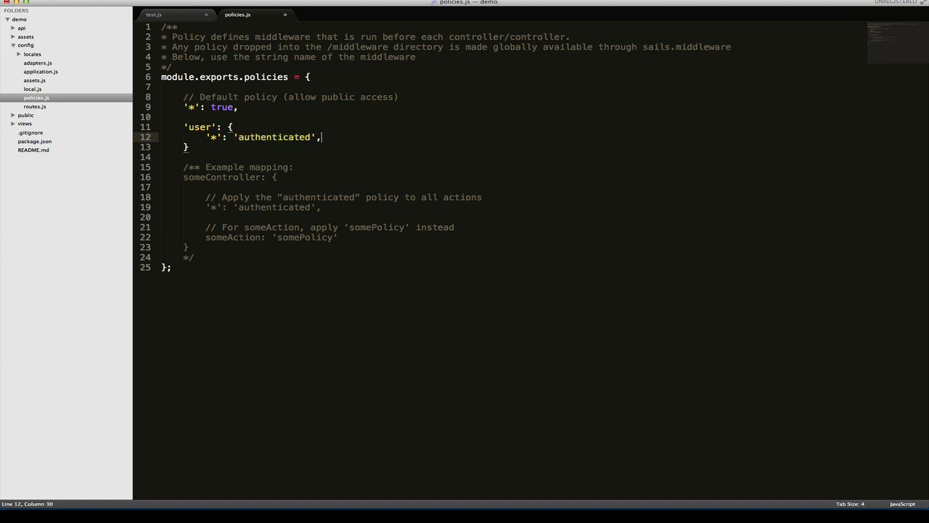
# Keep 'findAll': true and 'find': true public in the user policy block.
pyautogui.write("'fin'")
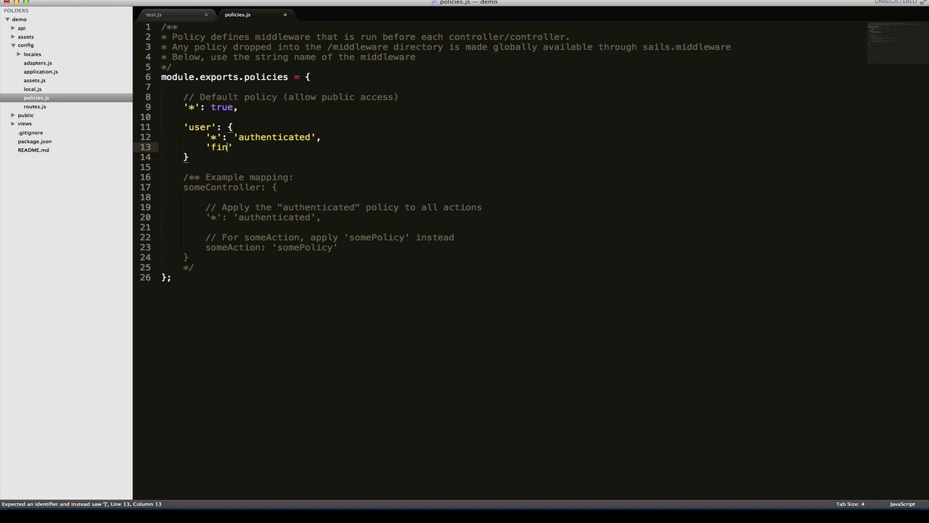
pyautogui.write('dAll')
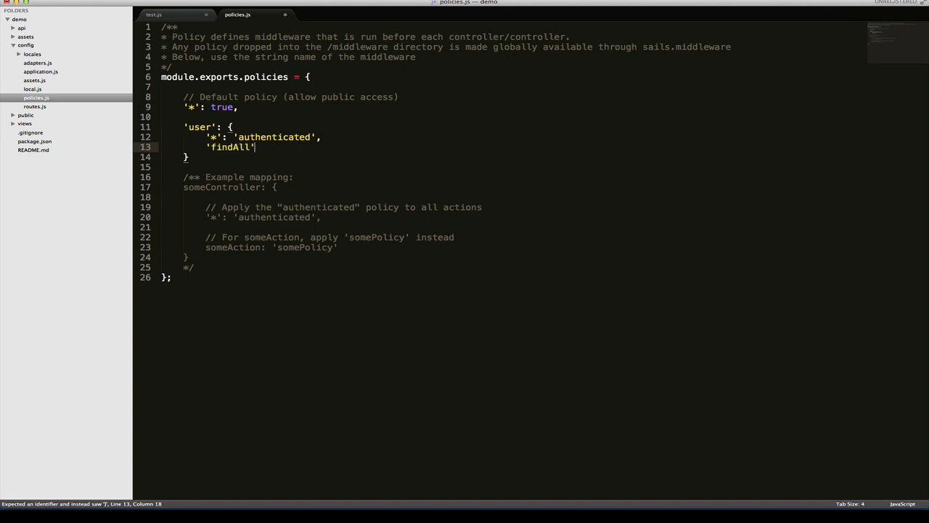
pyautogui.write(': true,')
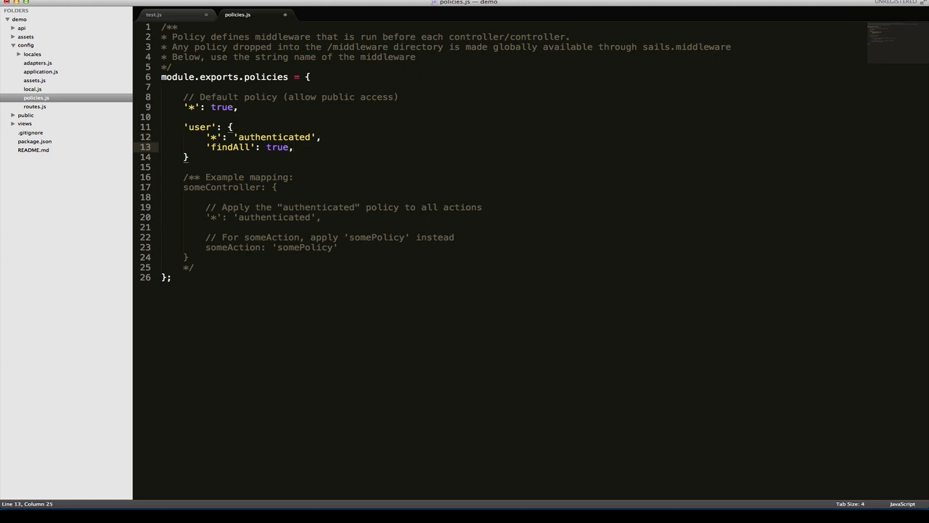
pyautogui.write("'find':")
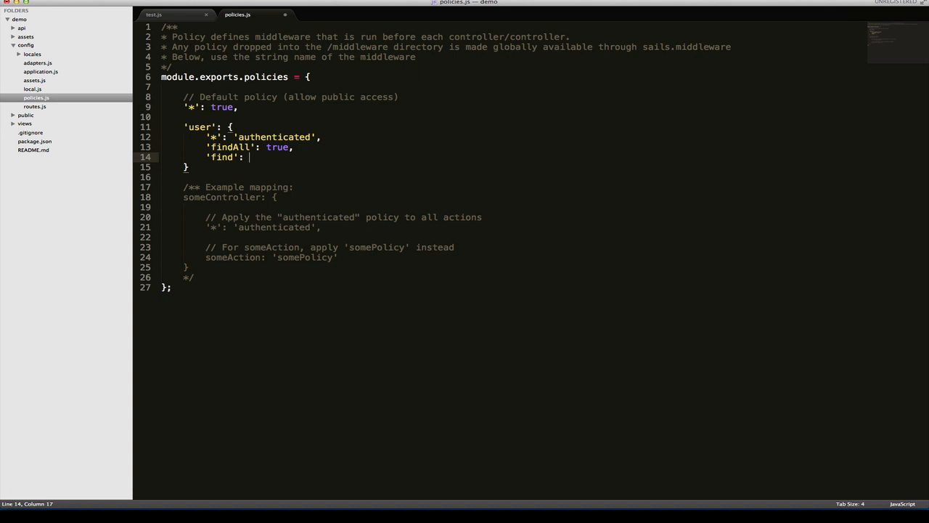
pyautogui.write('true')
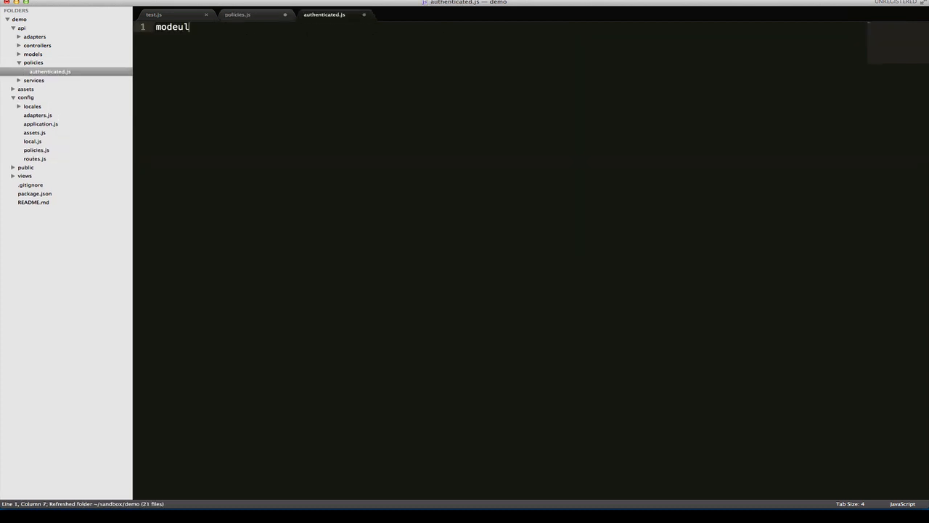
# Write module.exports = function (req,res,next) { in authenticated.js and save it.
pyautogui.write('le.expor')
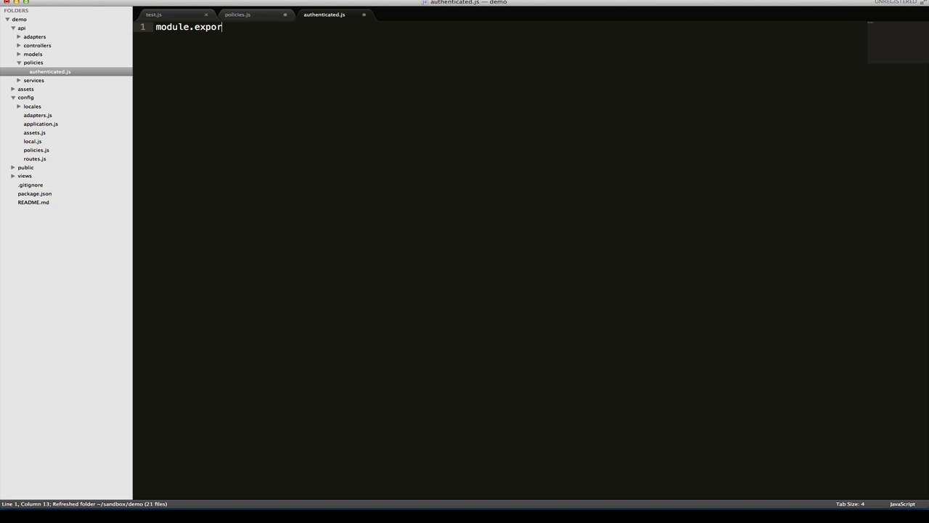
pyautogui.write('ts = function (req,res)')
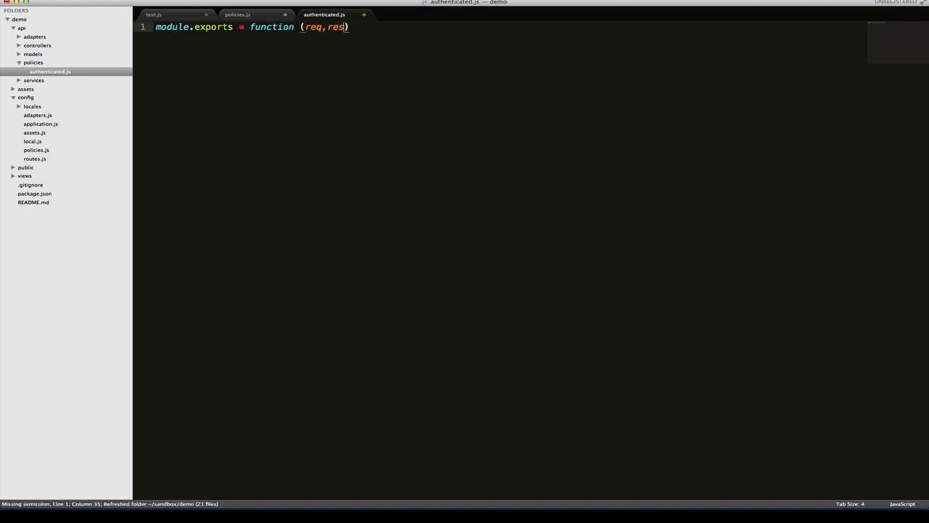
pyautogui.write(',next) {')
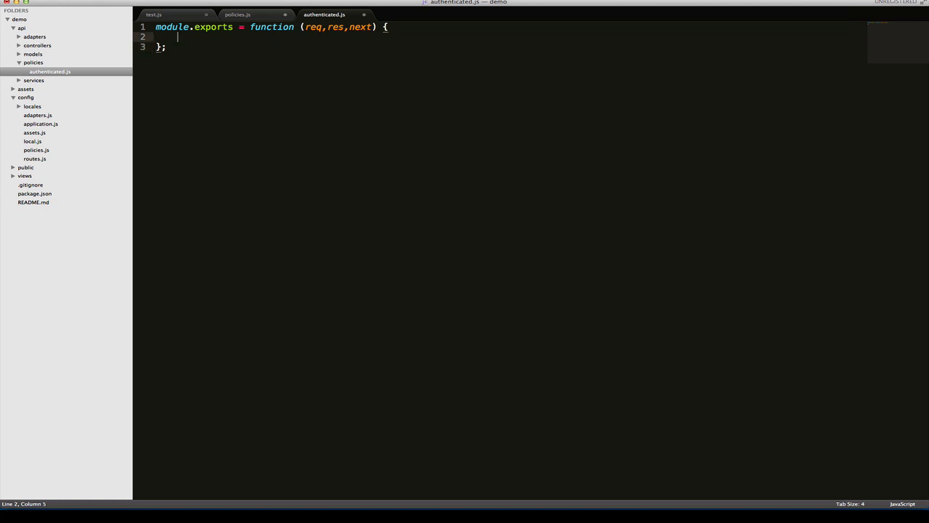
pyautogui.press('cmd+s')
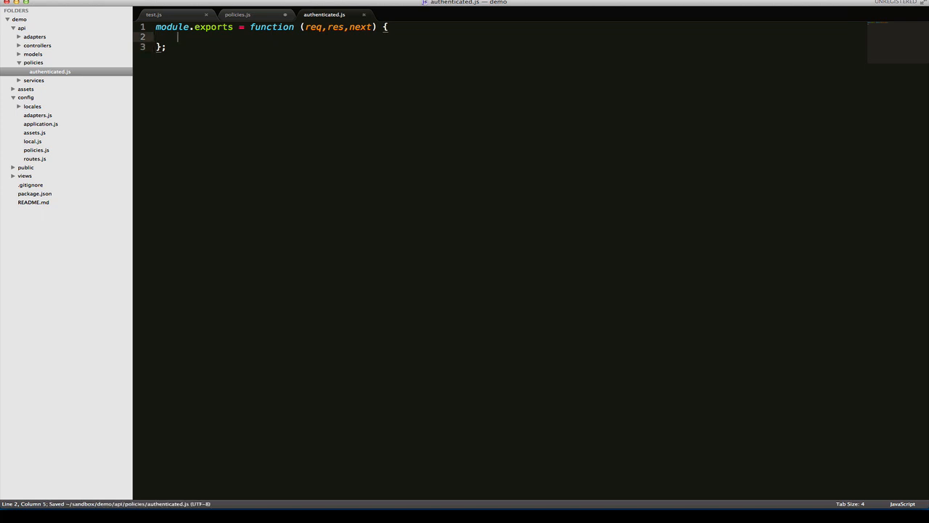
# Call next() when req.session.authenticated, otherwise res.send(403).
pyautogui.write('if (r')
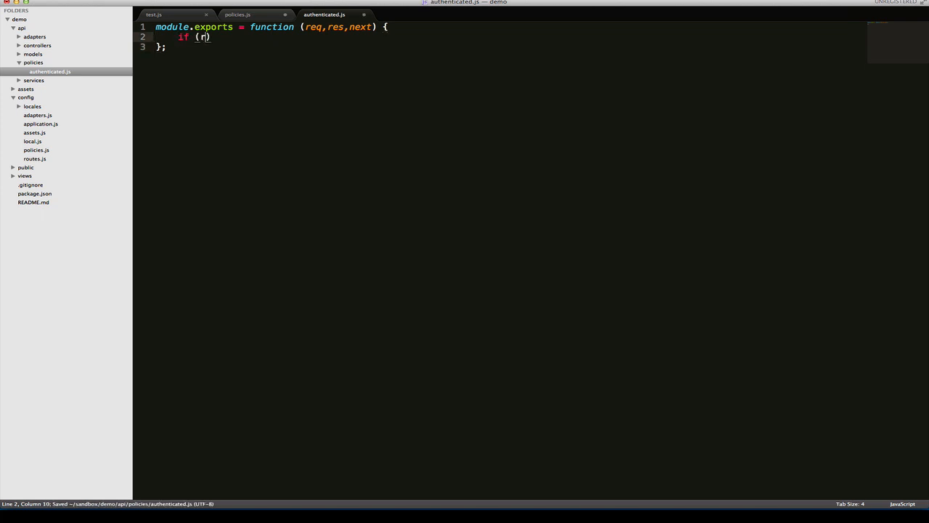
pyautogui.write('eq.session.aut')
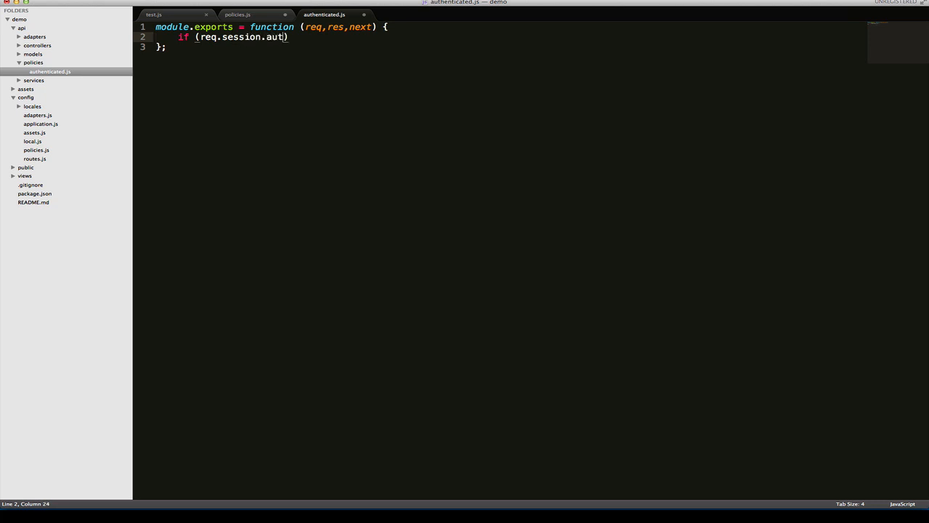
pyautogui.write('henticated) {}')
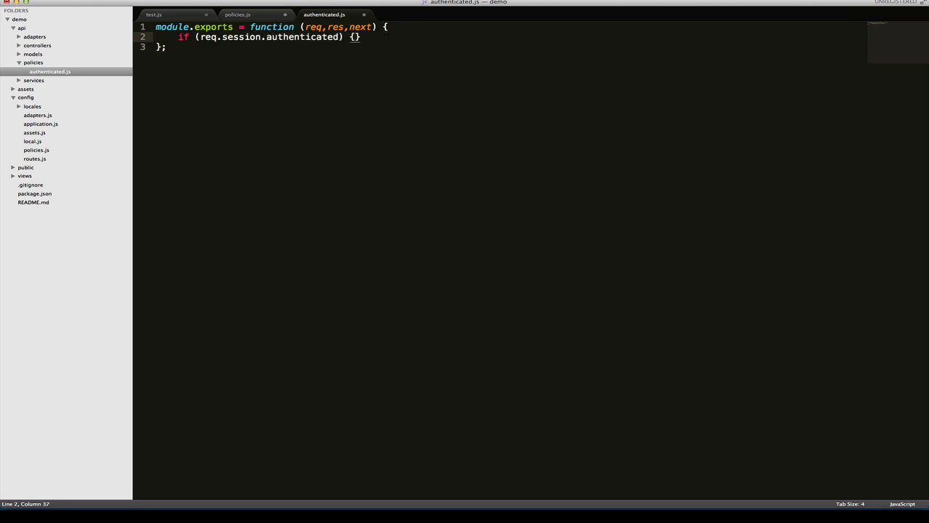
pyautogui.write('next')
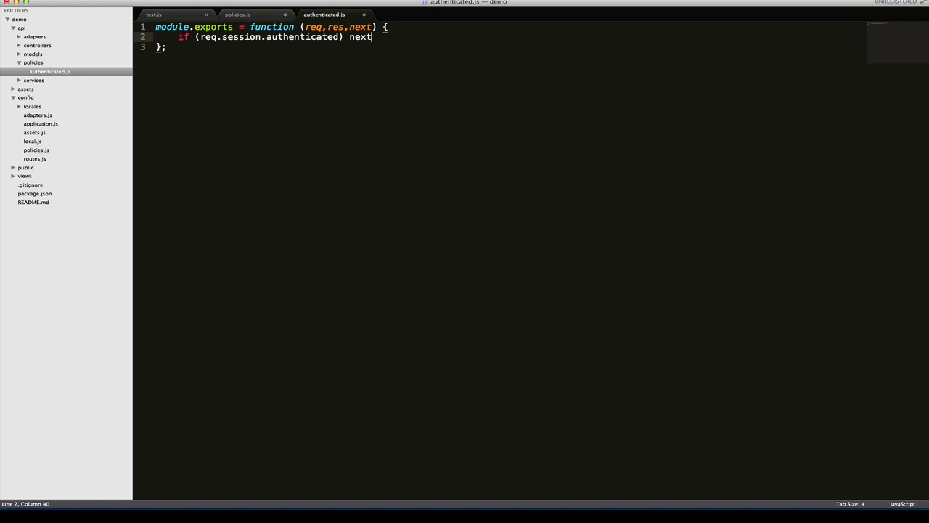
pyautogui.write('();')
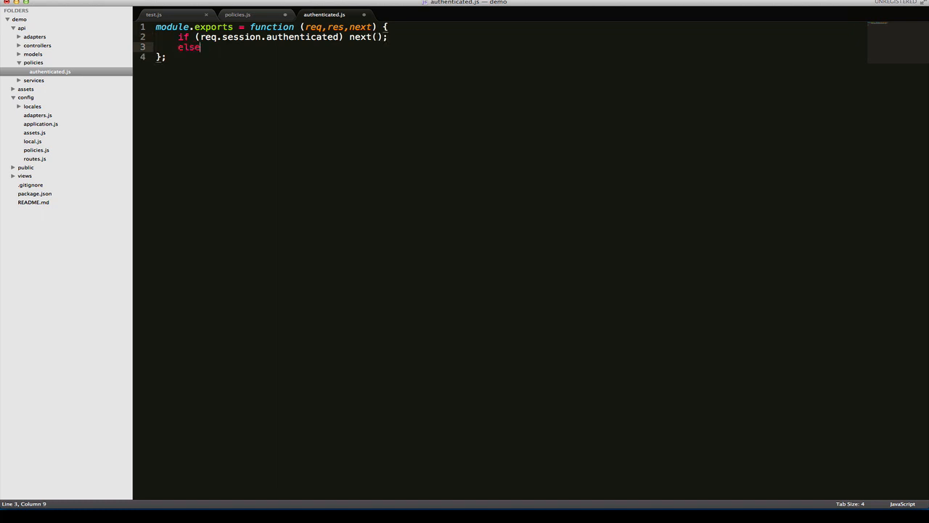
pyautogui.write('res.sen')
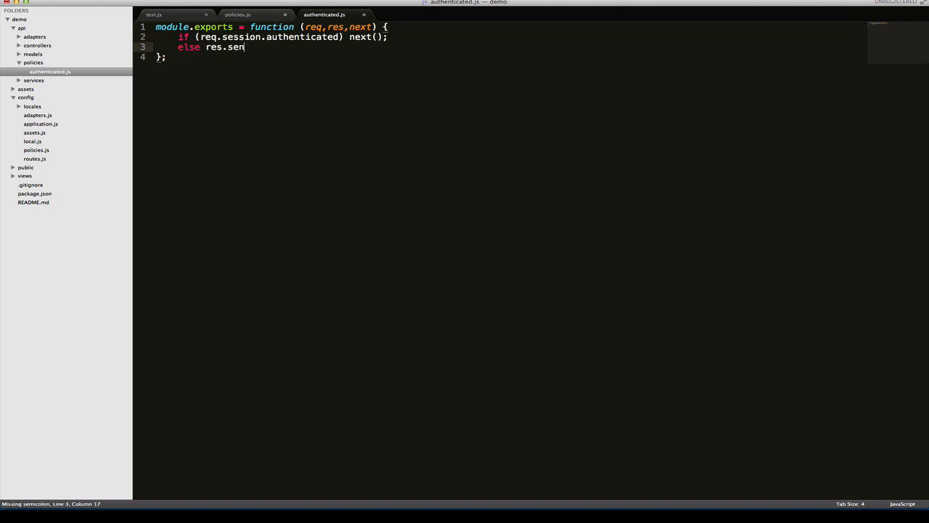
pyautogui.write('d(403);')
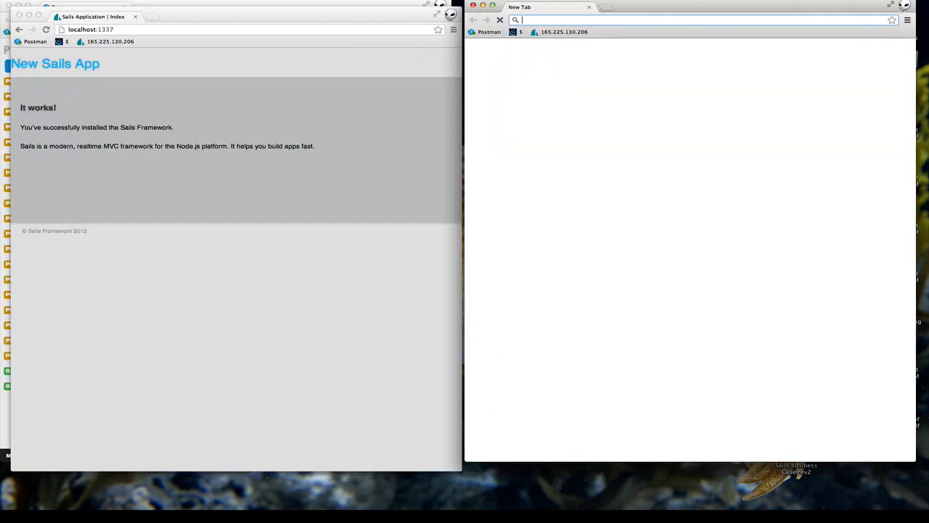
# Load localhost:1337 in Chrome before returning to authenticated.js.
pyautogui.write('localhost:1337')
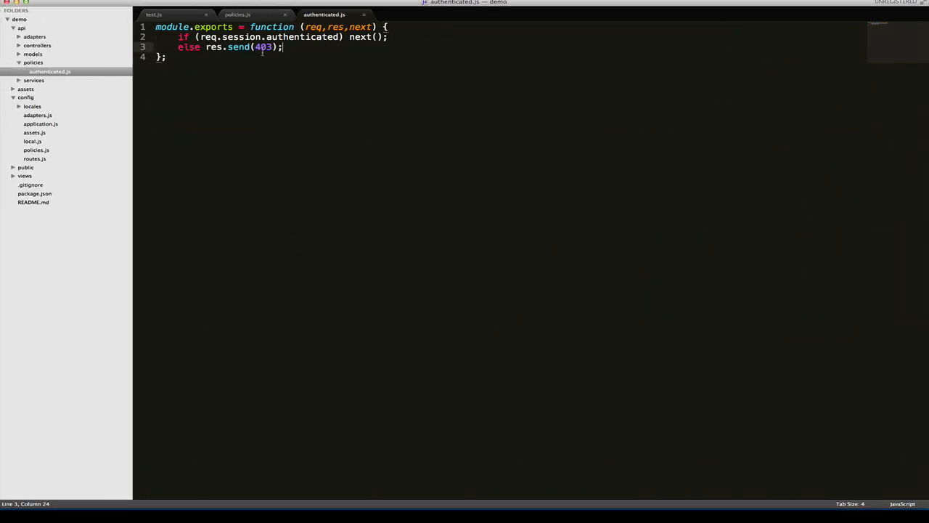
# Add 'index': true to the user block in config/policies.js.
pyautogui.click(252, 16)
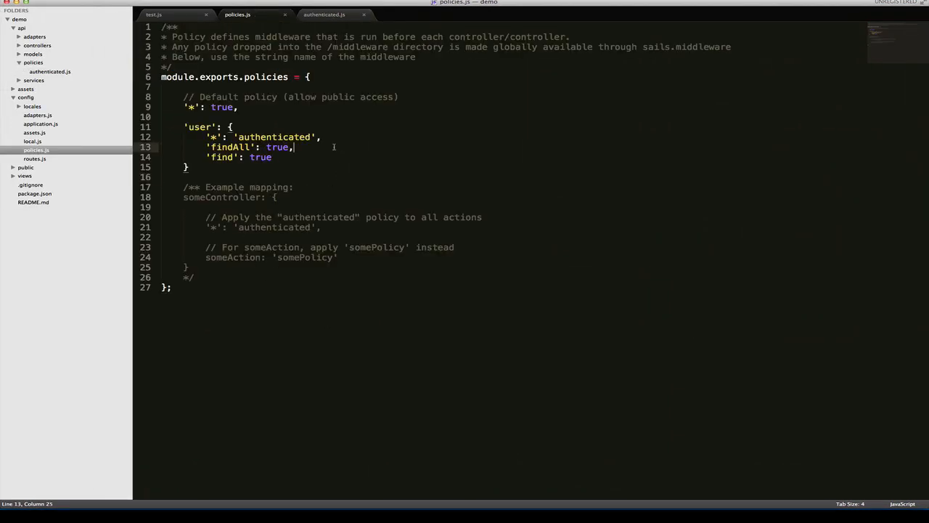
pyautogui.press('Enter')
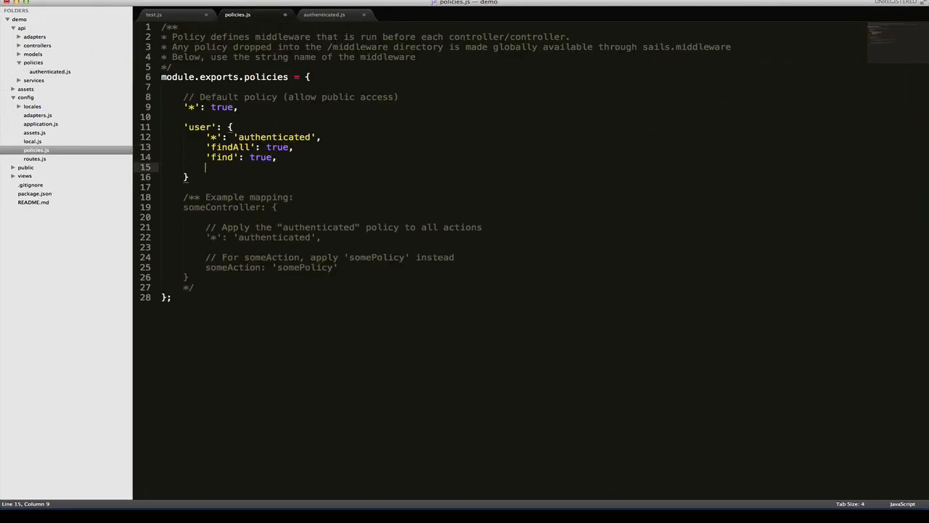
pyautogui.write("'index':")
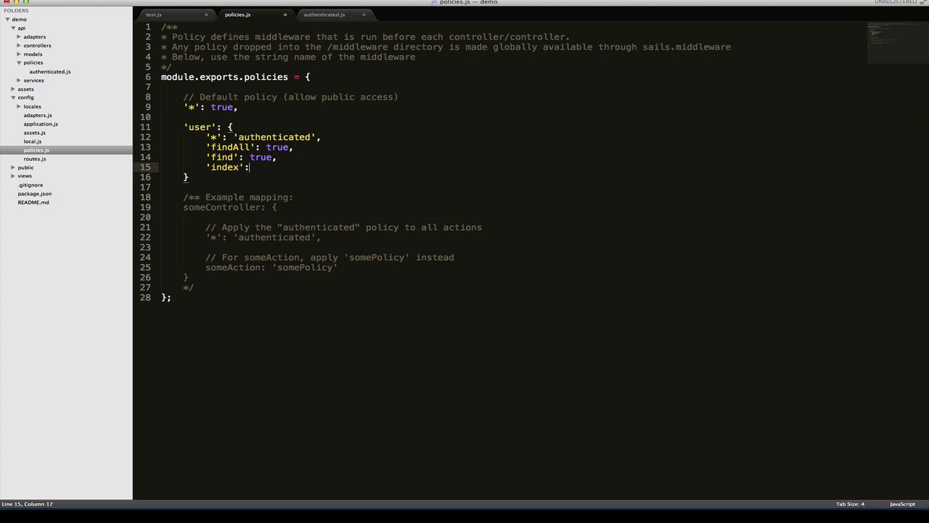
pyautogui.write('true')
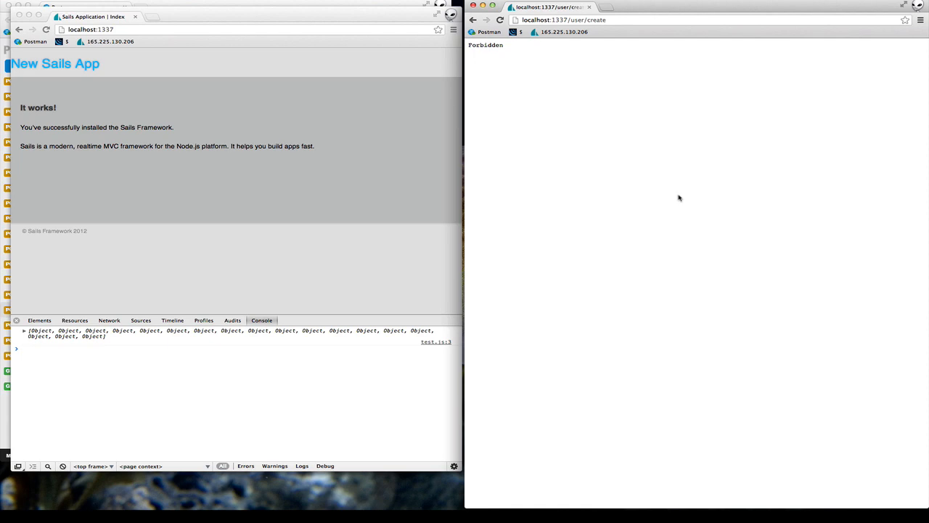
pyautogui.moveTo(667, 139)
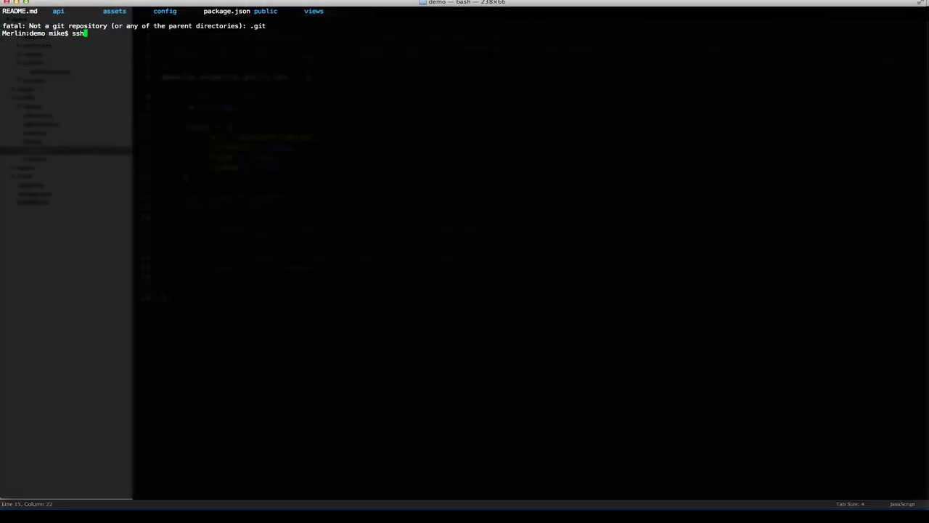
pyautogui.write('root@165.225.130.206')
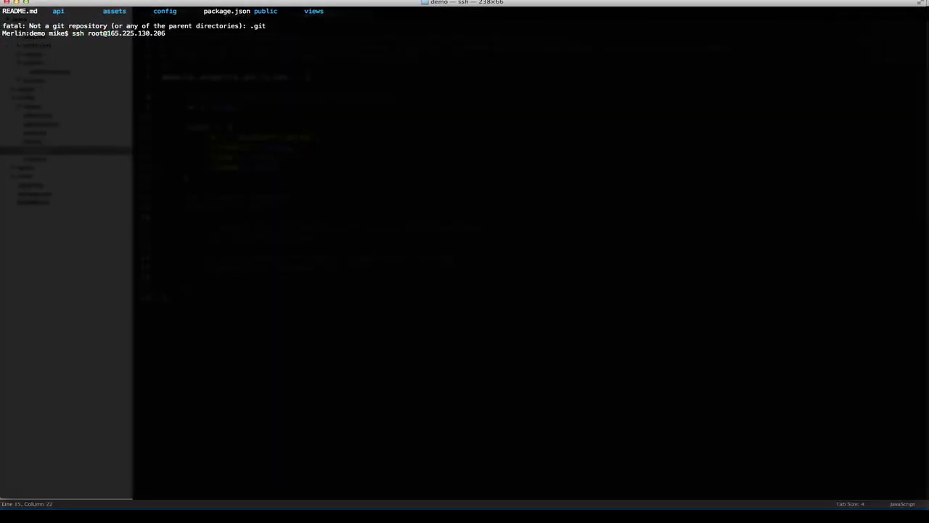
pyautogui.write('sudo npm')
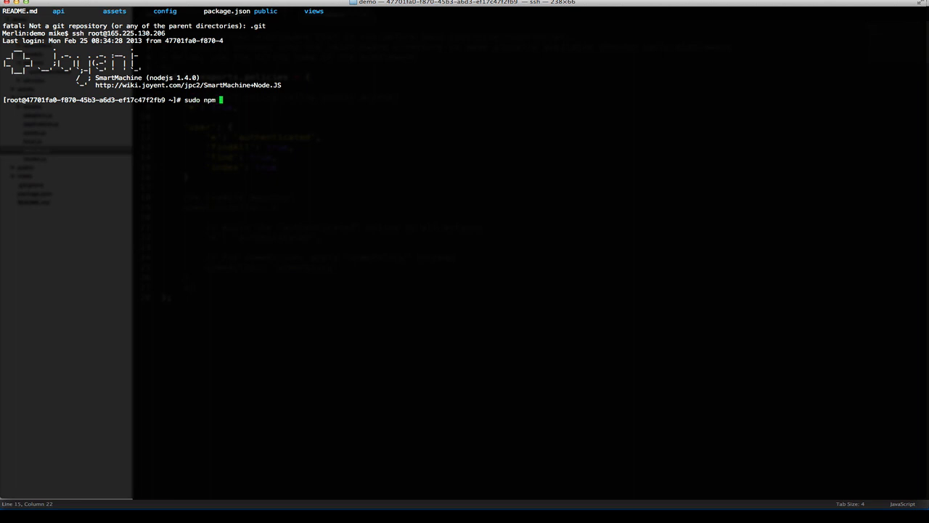
pyautogui.write('install -g sails')
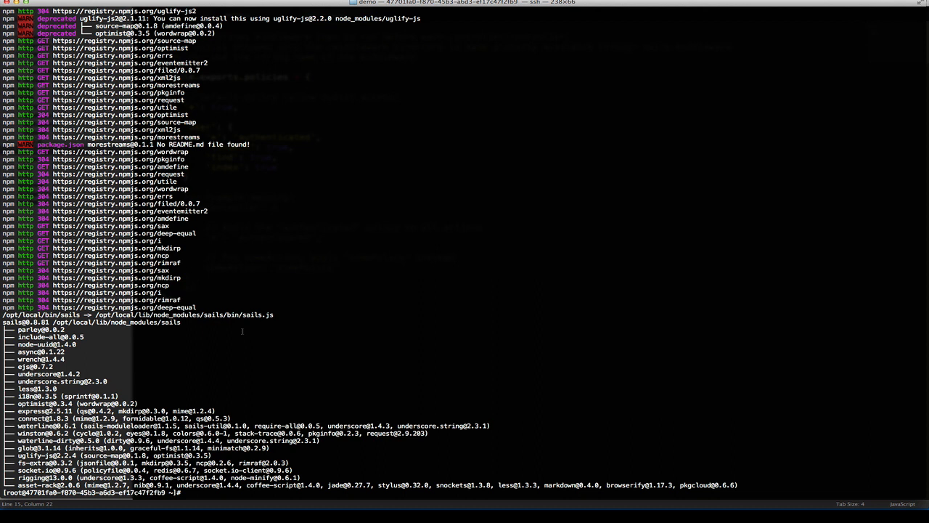
pyautogui.write('sails new demo')
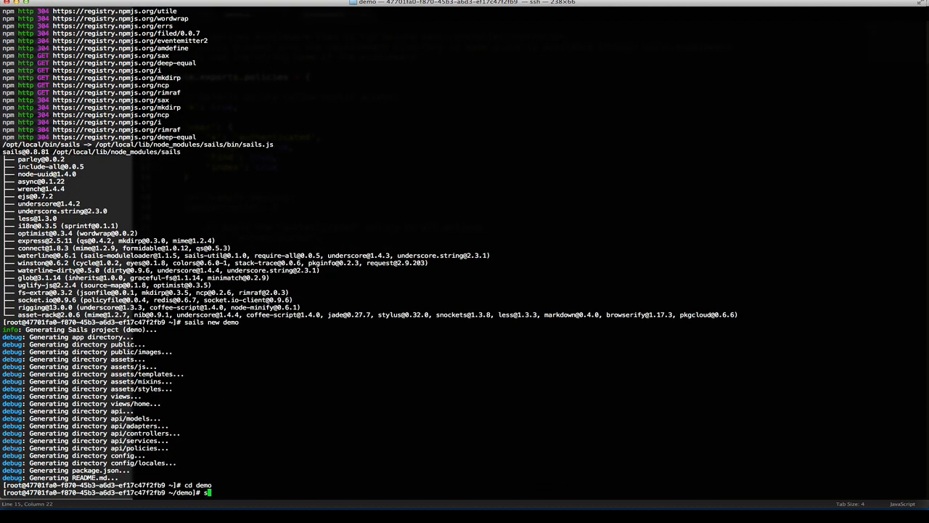
# Run sails generate model user and npm install waterline-mysql in the demo project.
pyautogui.write('ails generate model user')
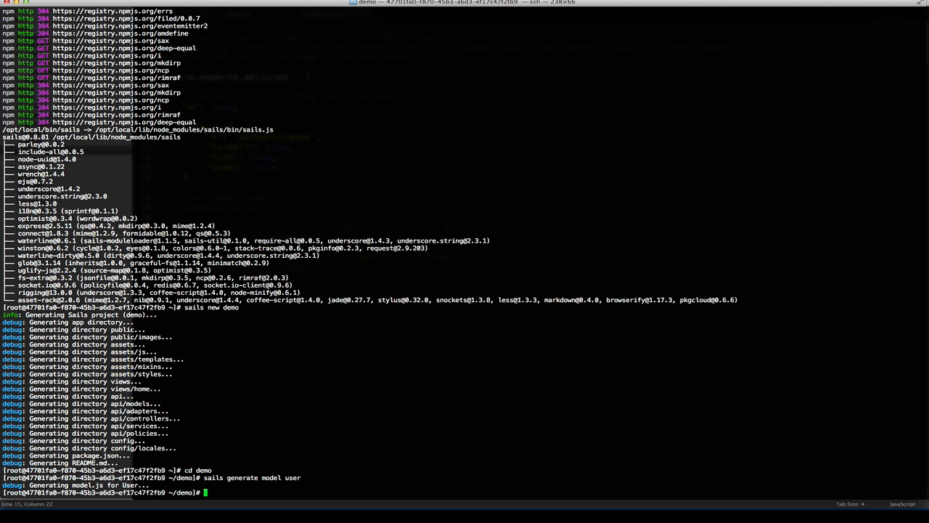
pyautogui.write('npm')
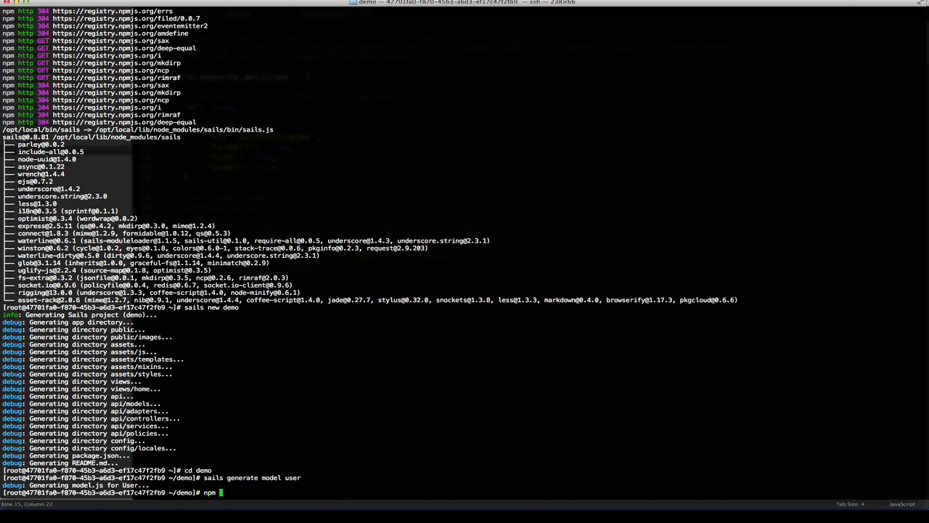
pyautogui.write('install')
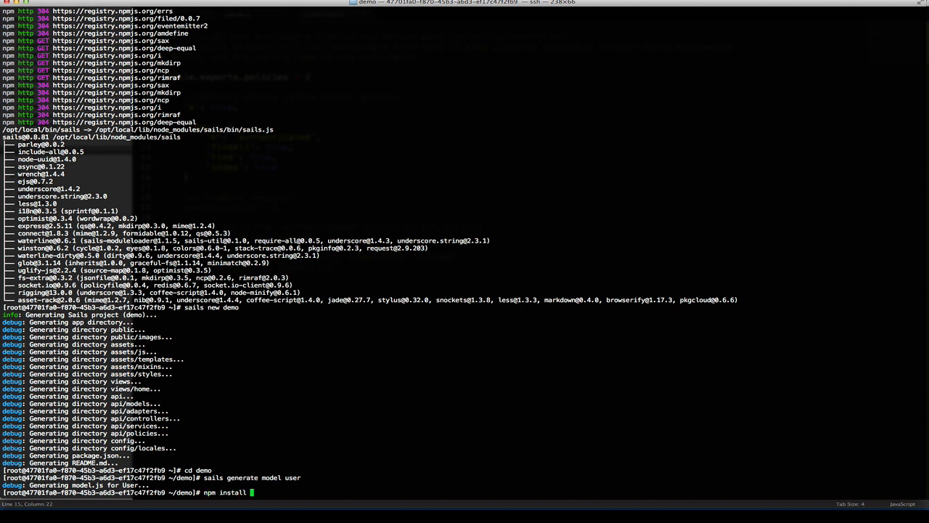
pyautogui.write('waterline-mysql')
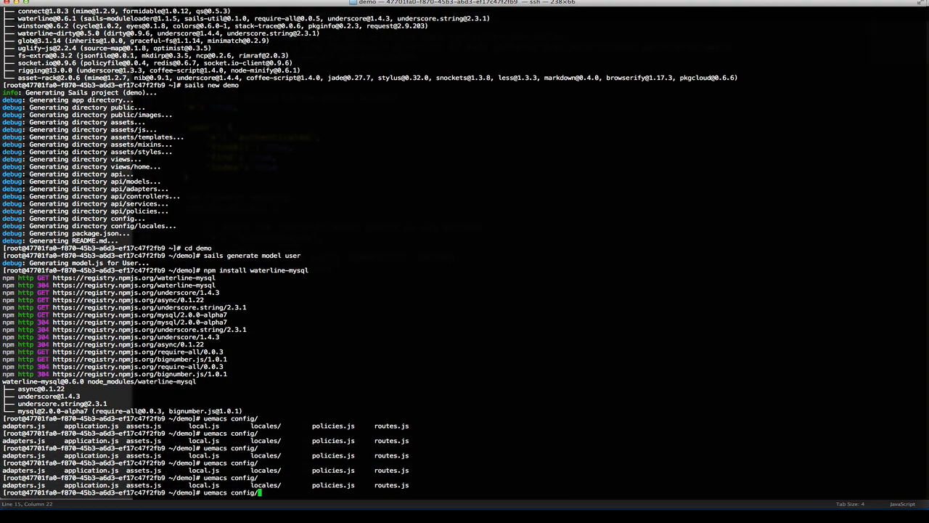
# Open config/adapters.js in uemacs on the server.
pyautogui.write('application.')
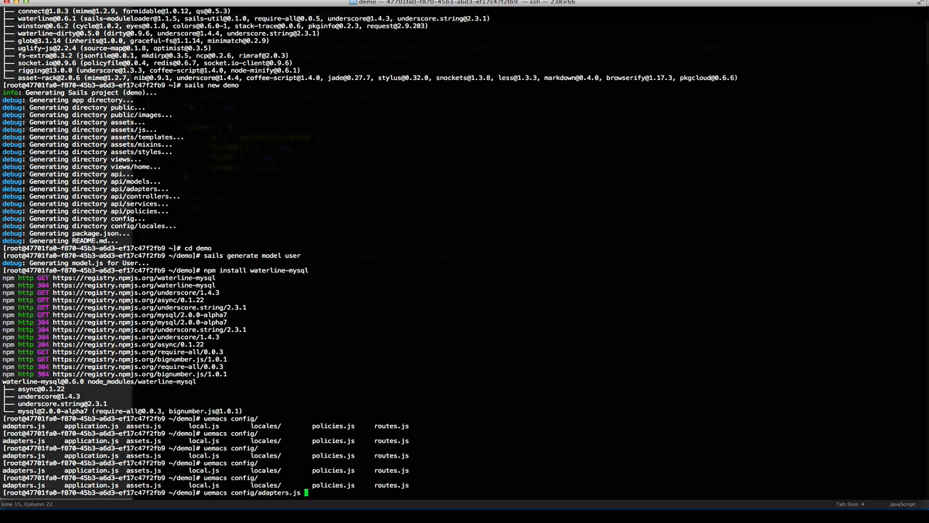
pyautogui.press('Enter')
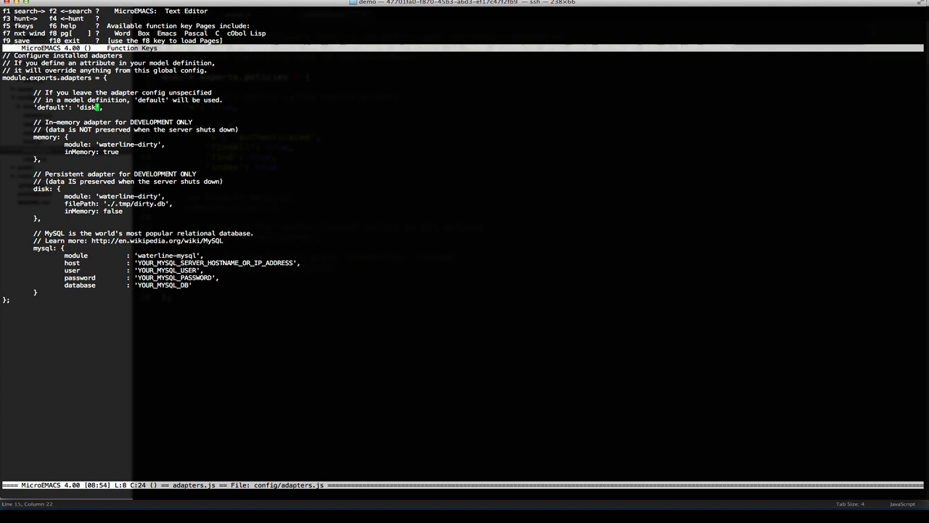
pyautogui.moveTo(148, 352)
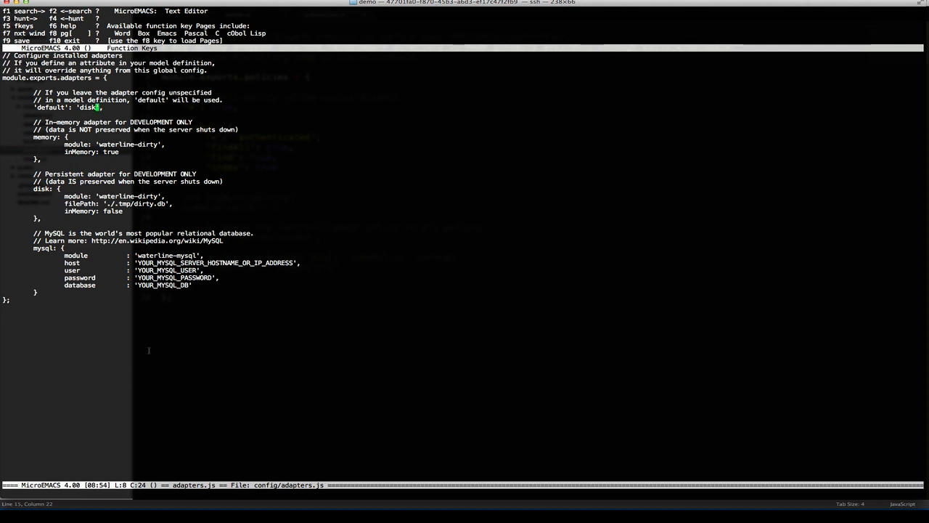
pyautogui.doubleClick(129, 196)
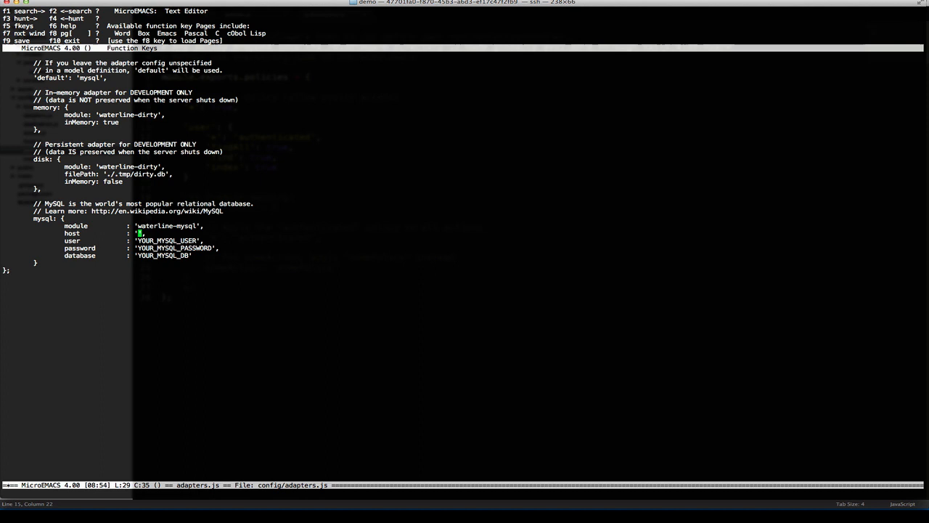
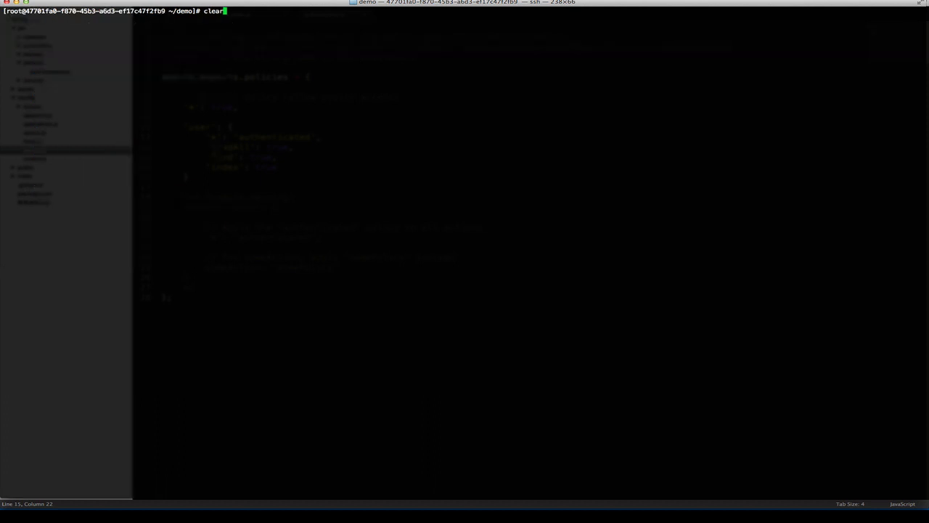
# Reopen config/adapters.js with uemacs via Tab completion to recheck the settings.
pyautogui.write('uemacs config/a')
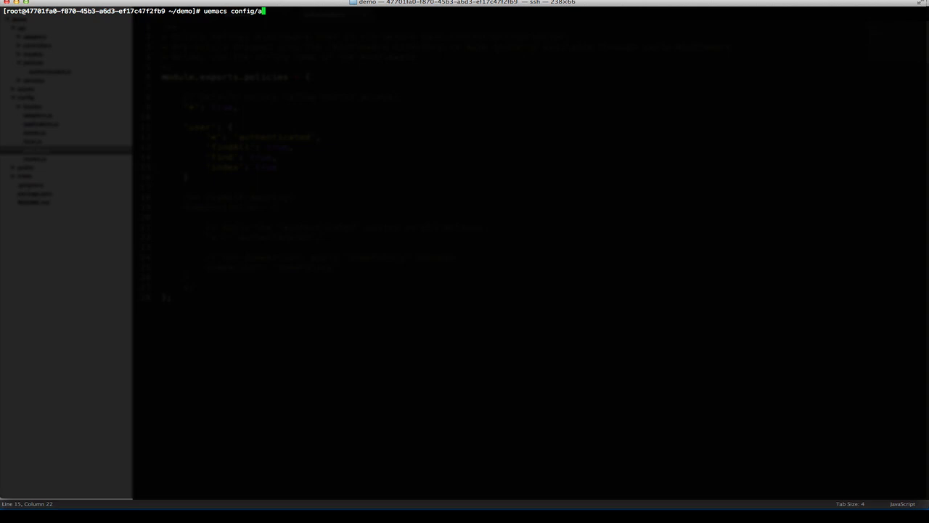
pyautogui.press('Return')
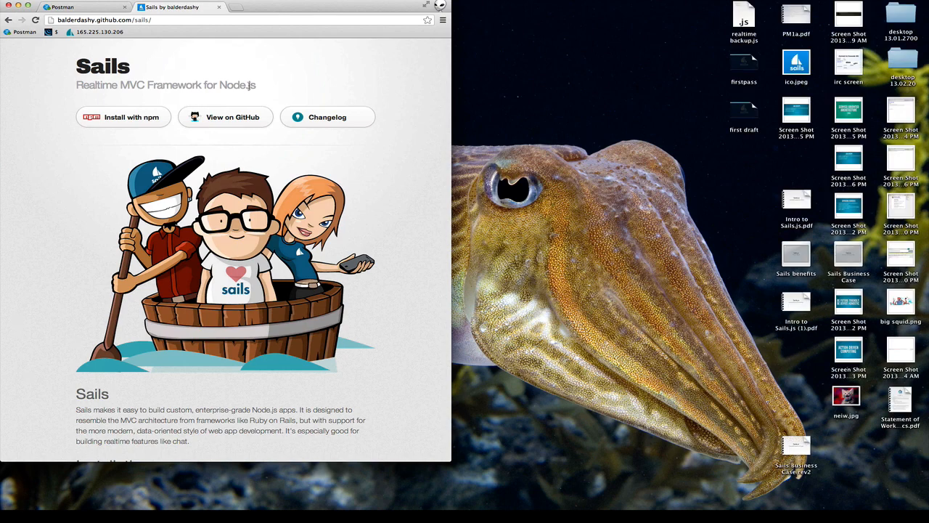
# Create a user via 165.225.130.206/user/create, view the returned JSON, then return to the Sails homepage.
pyautogui.click(72, 6)
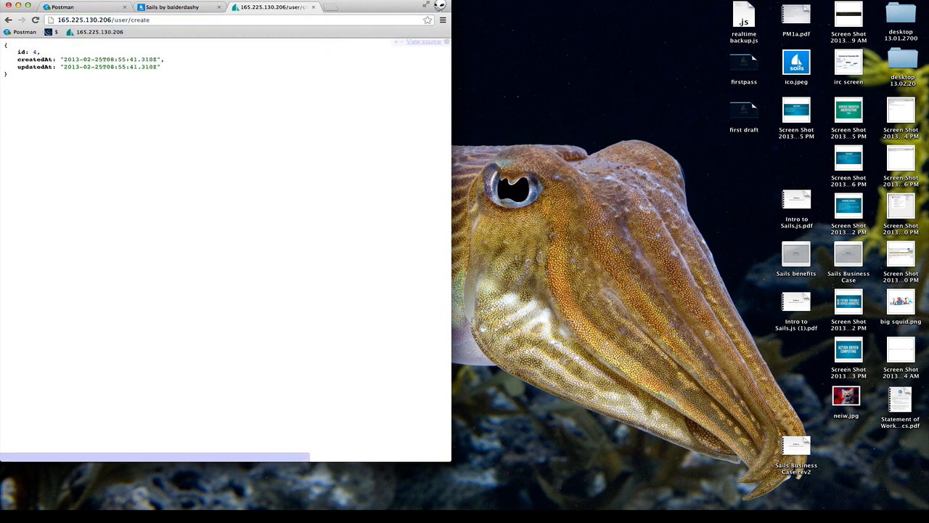
pyautogui.click(177, 7)
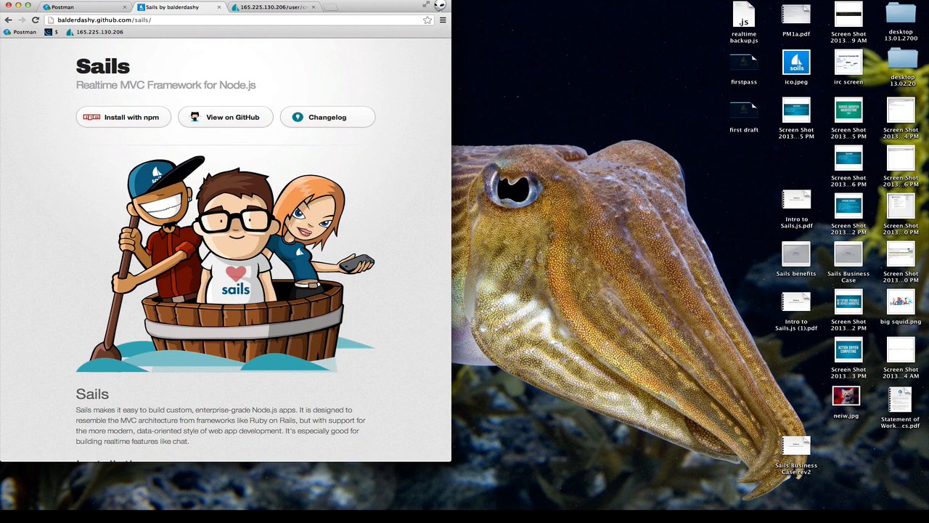
pyautogui.moveTo(347, 517)
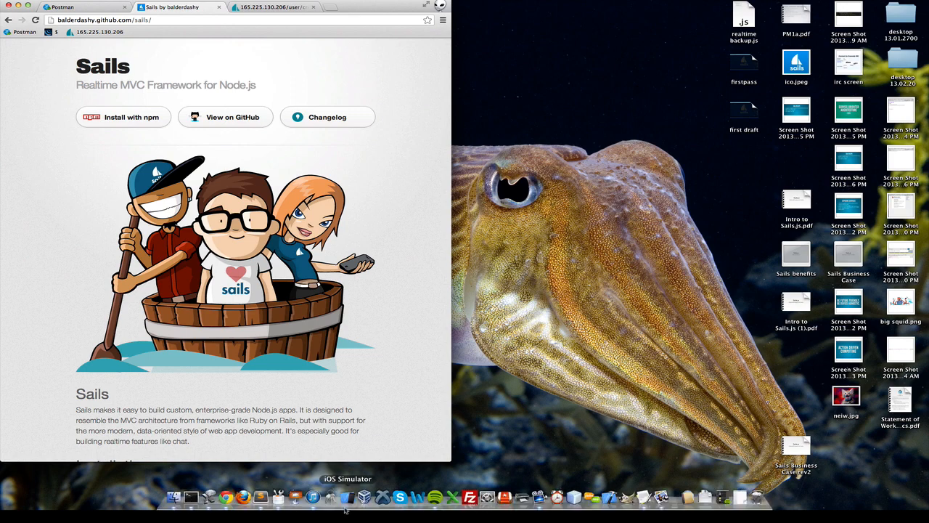